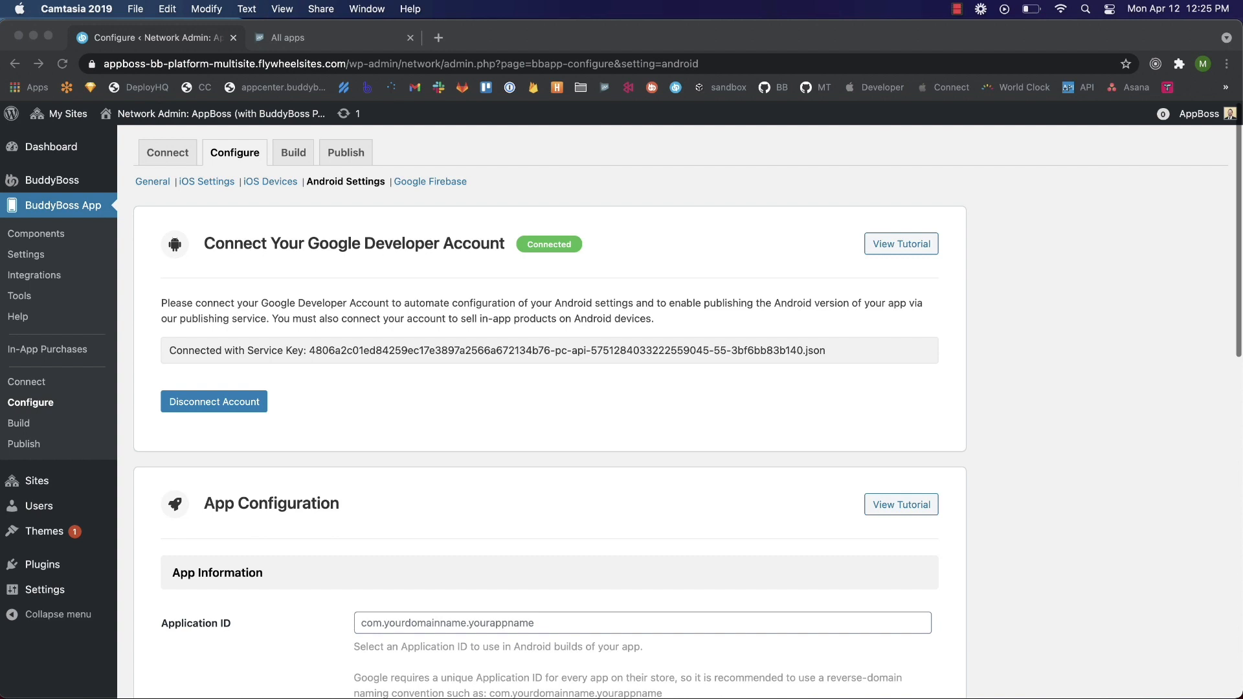
mouse_move(31, 410)
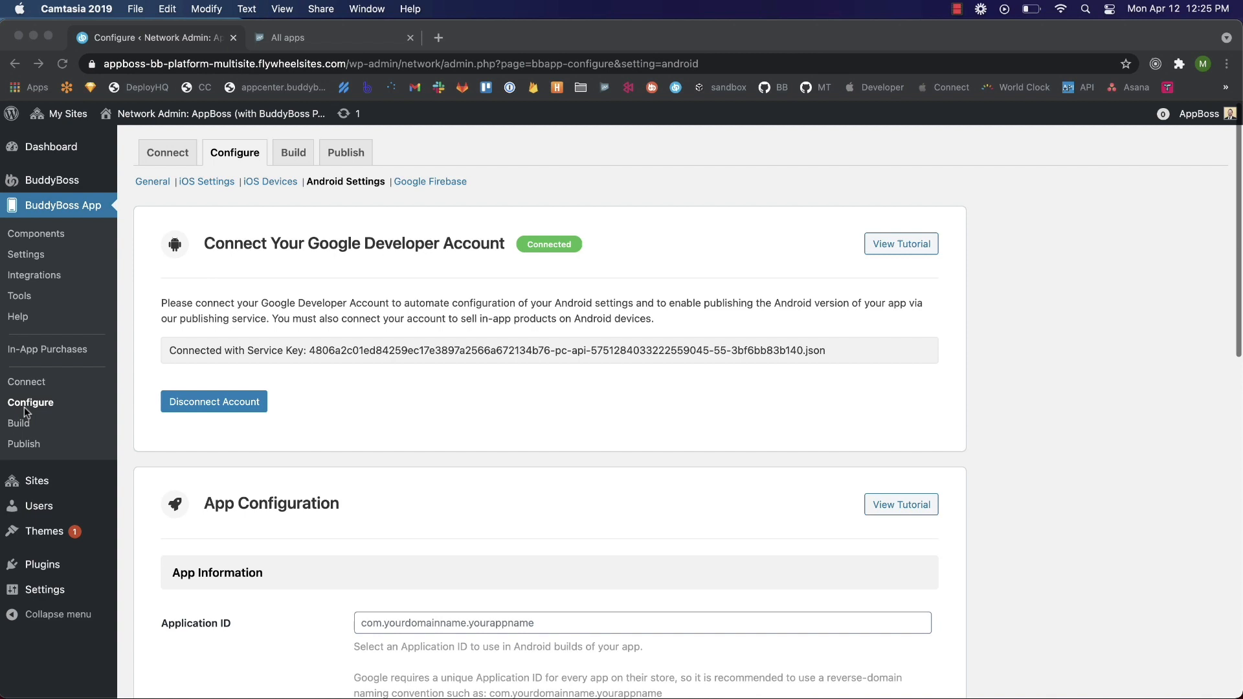
mouse_move(360, 186)
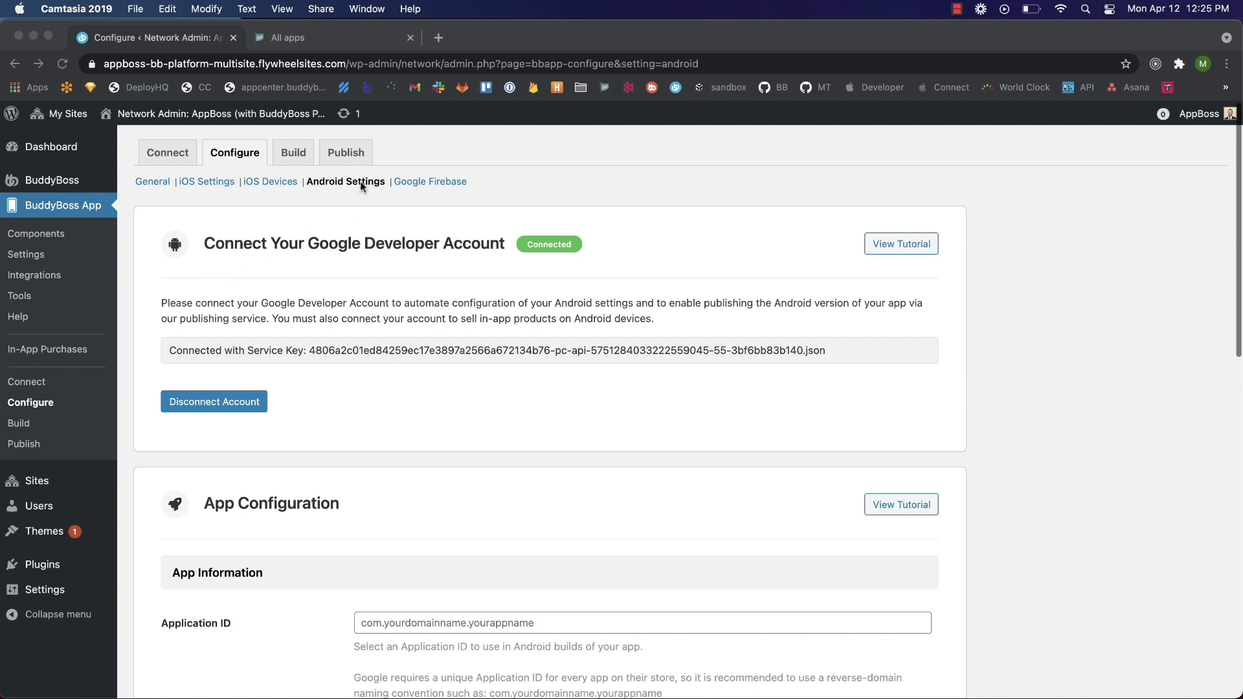
mouse_move(926, 269)
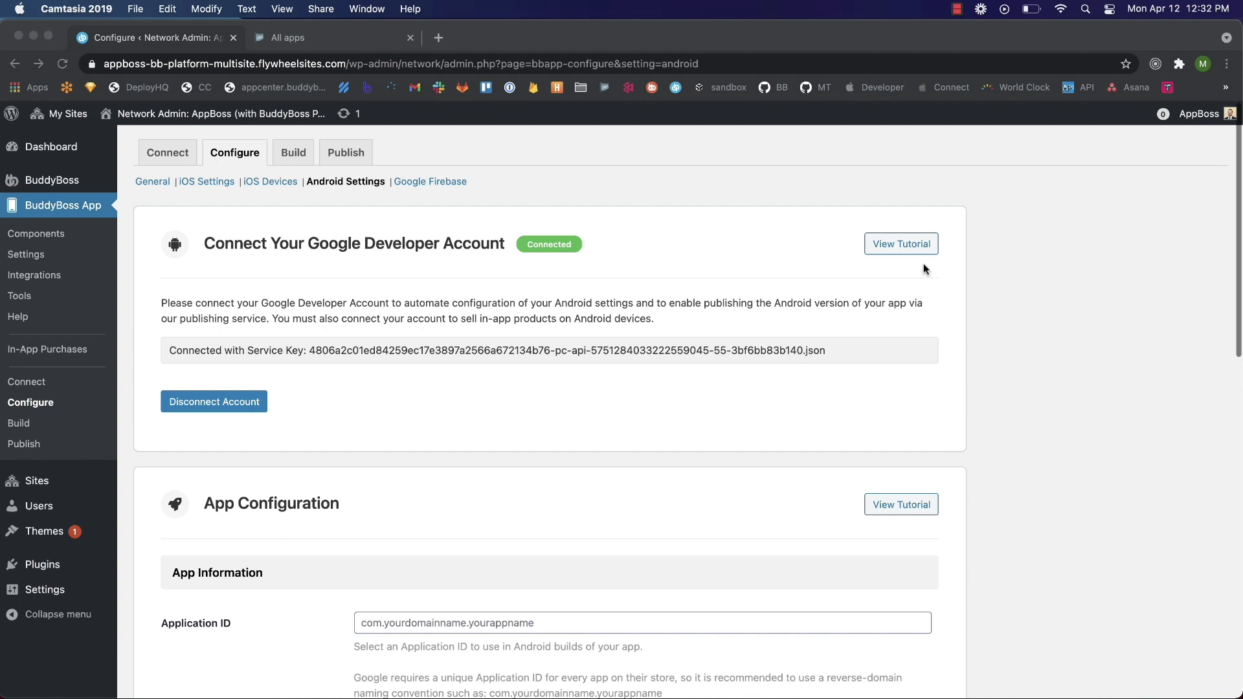
Enter com.fruits.oranges as the Android Application ID and save the changes.
scroll(down, 3)
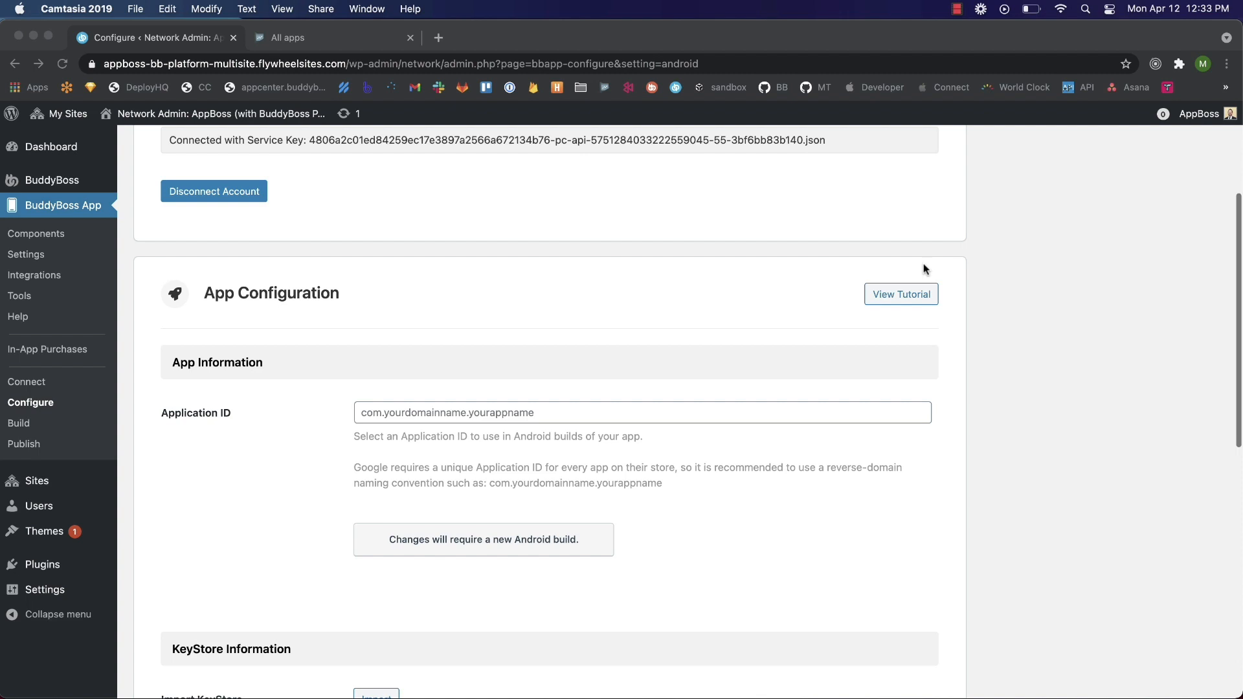
mouse_move(550, 426)
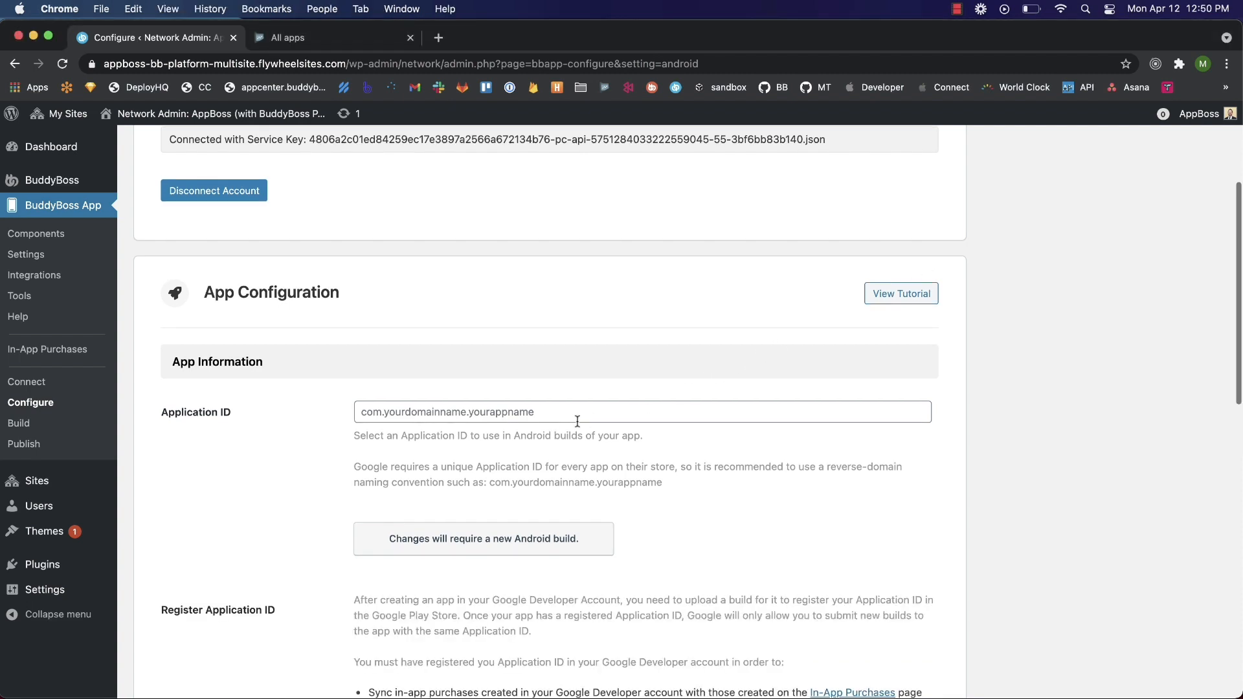
text(com.fruits.oranges)
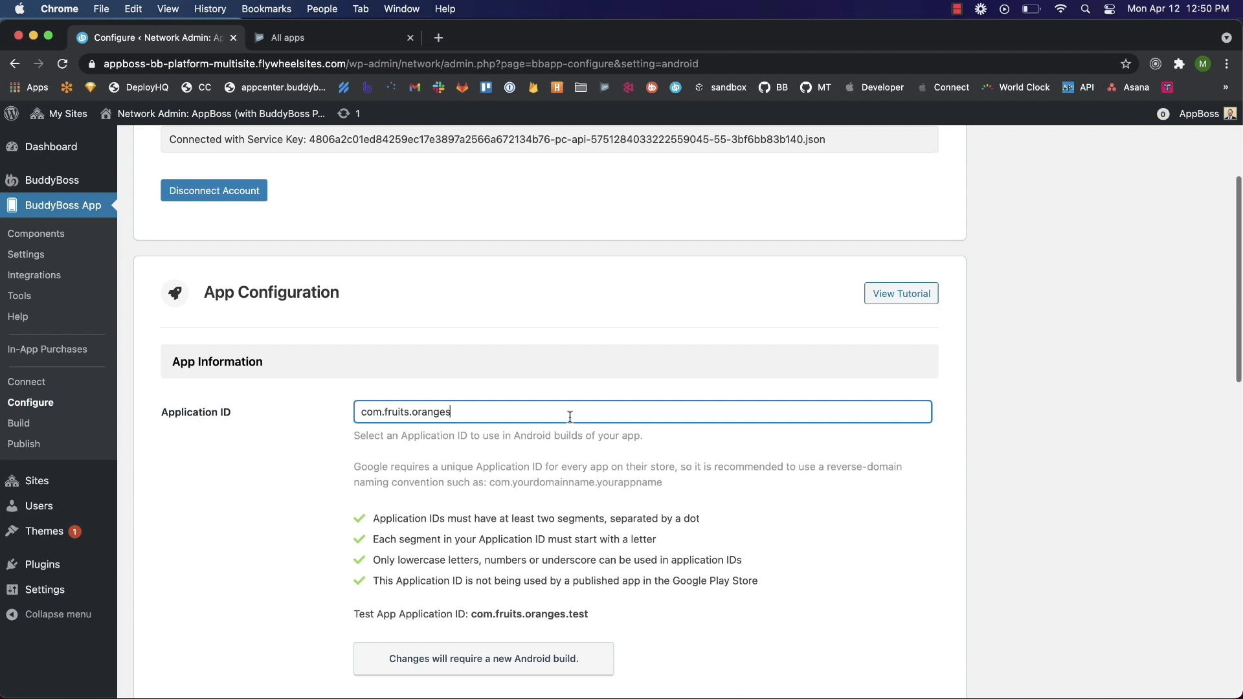
scroll(down, 3)
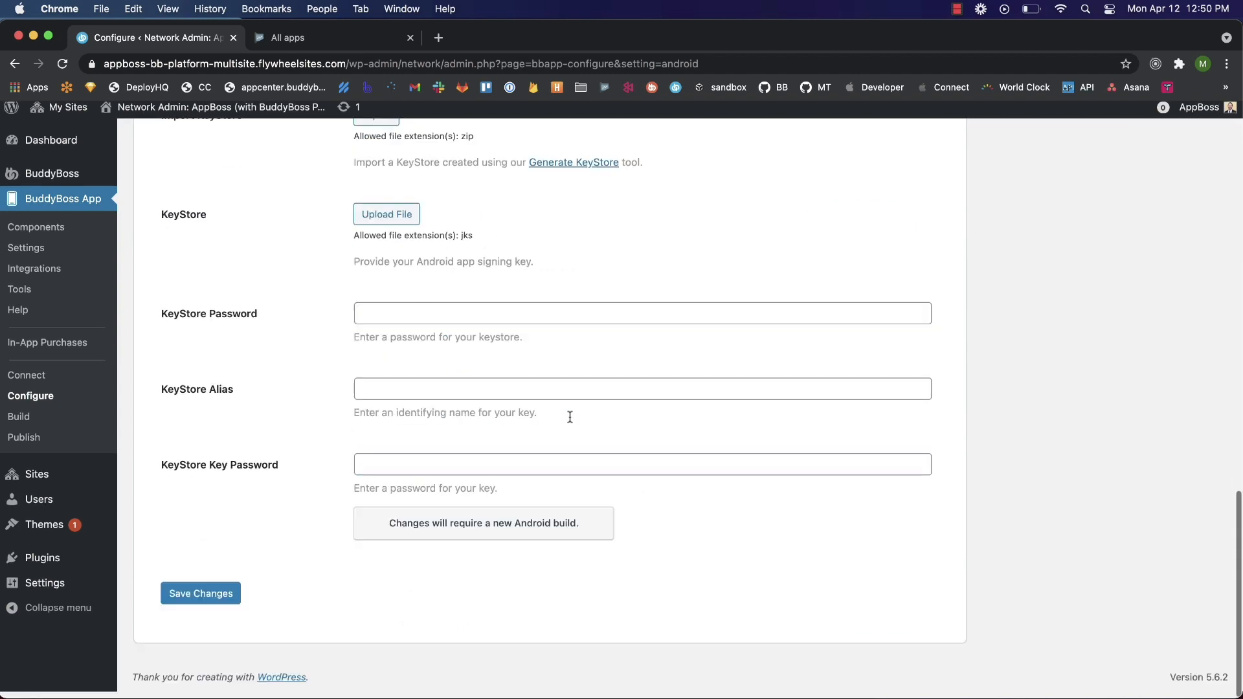
click(200, 593)
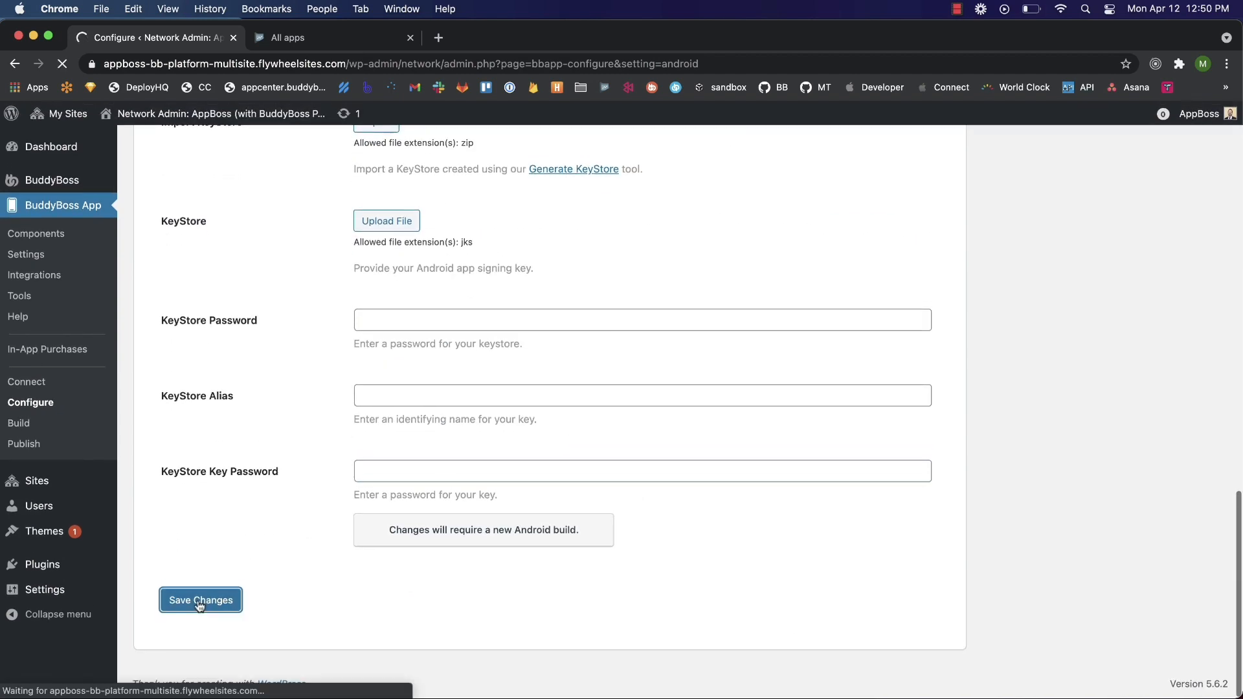
click(201, 600)
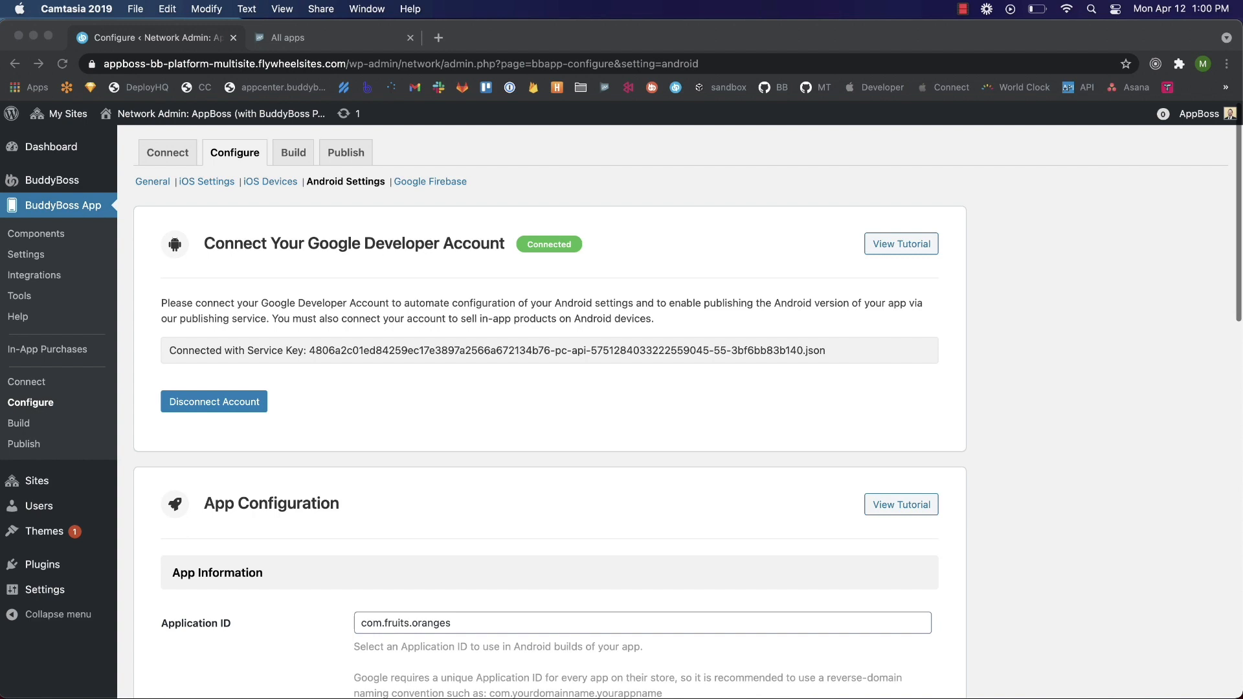
mouse_move(22, 351)
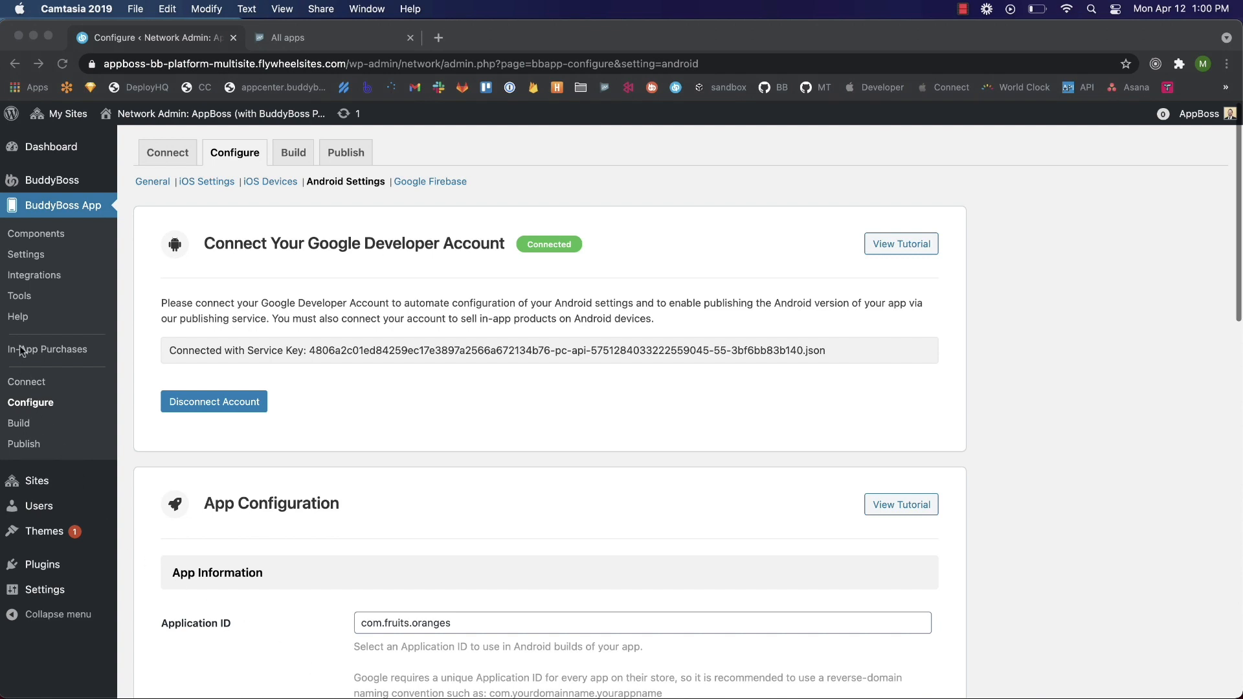
Go to BuddyBoss App Tools and launch the Generate KeyStore tool.
click(19, 296)
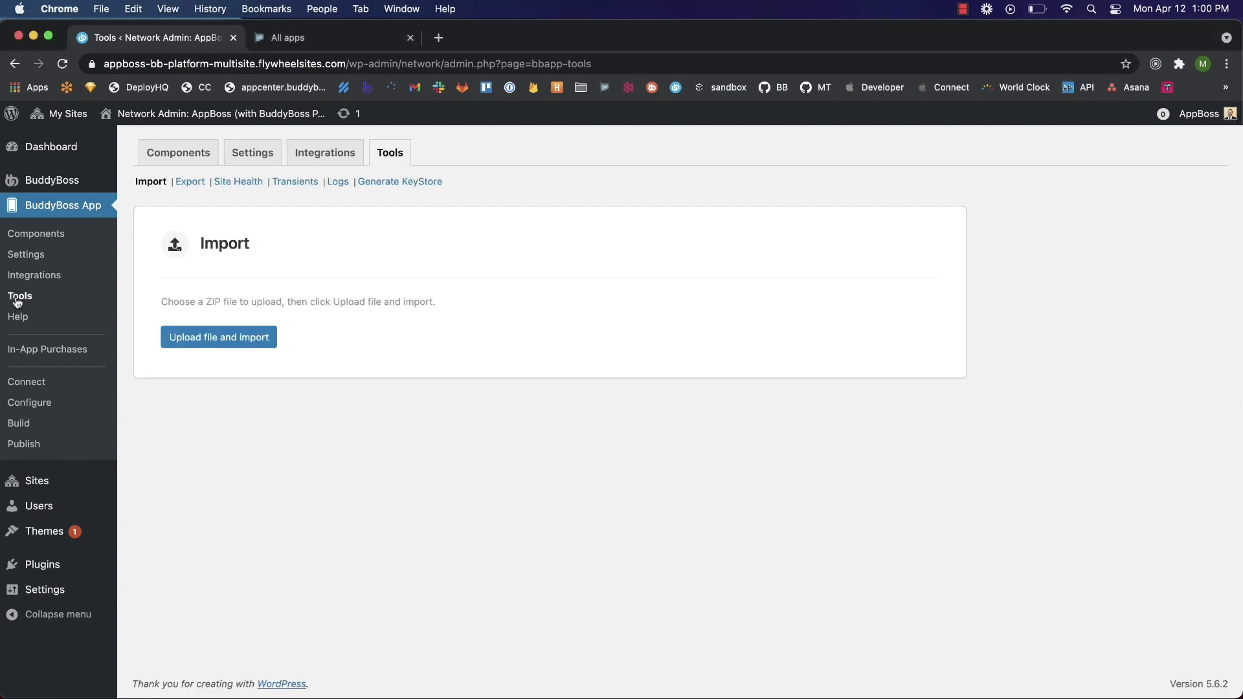
mouse_move(87, 301)
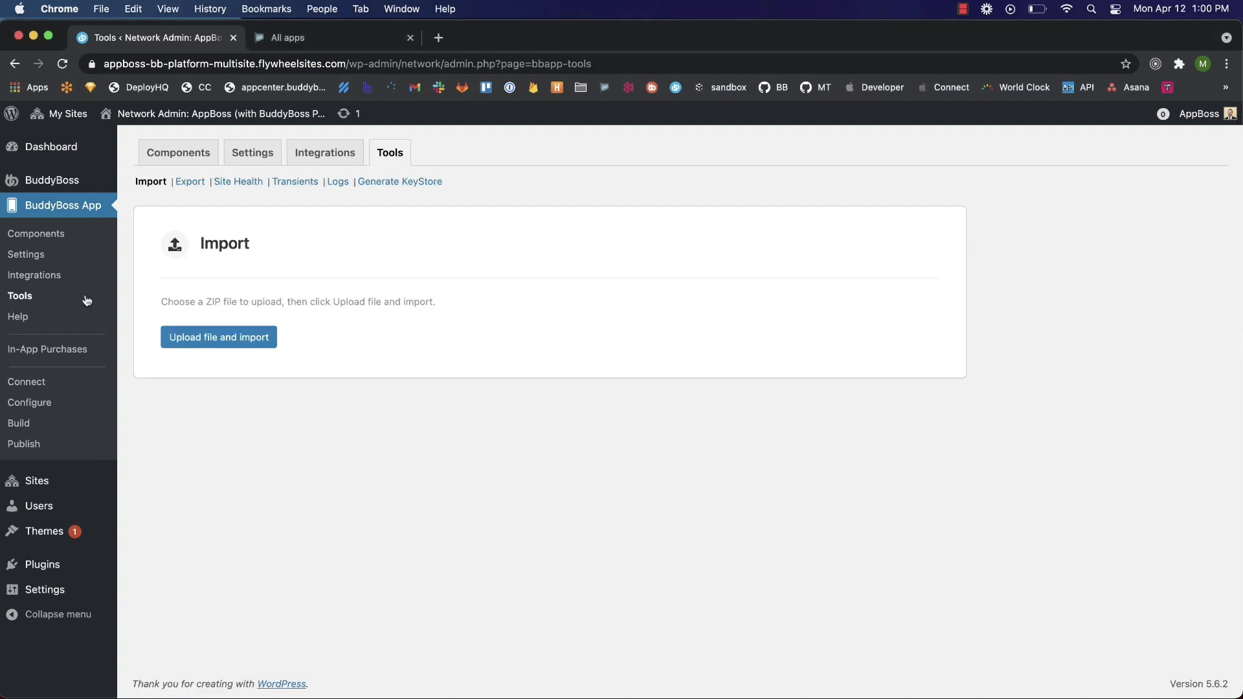
click(400, 181)
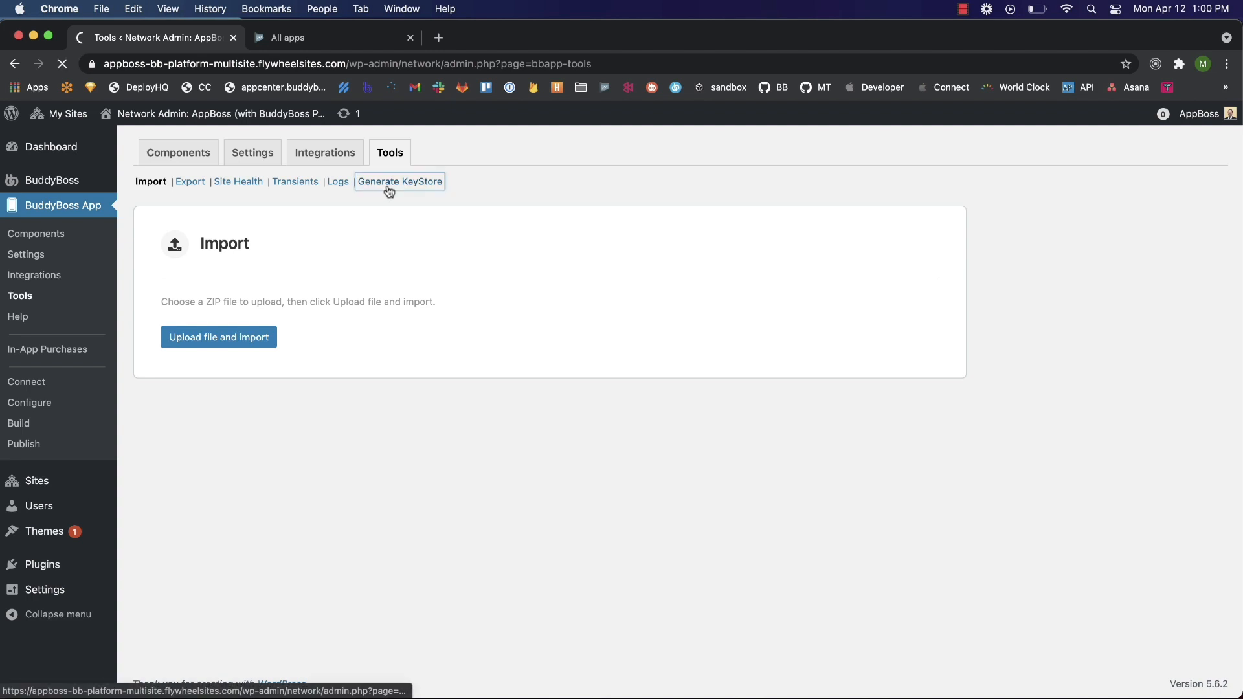
click(400, 181)
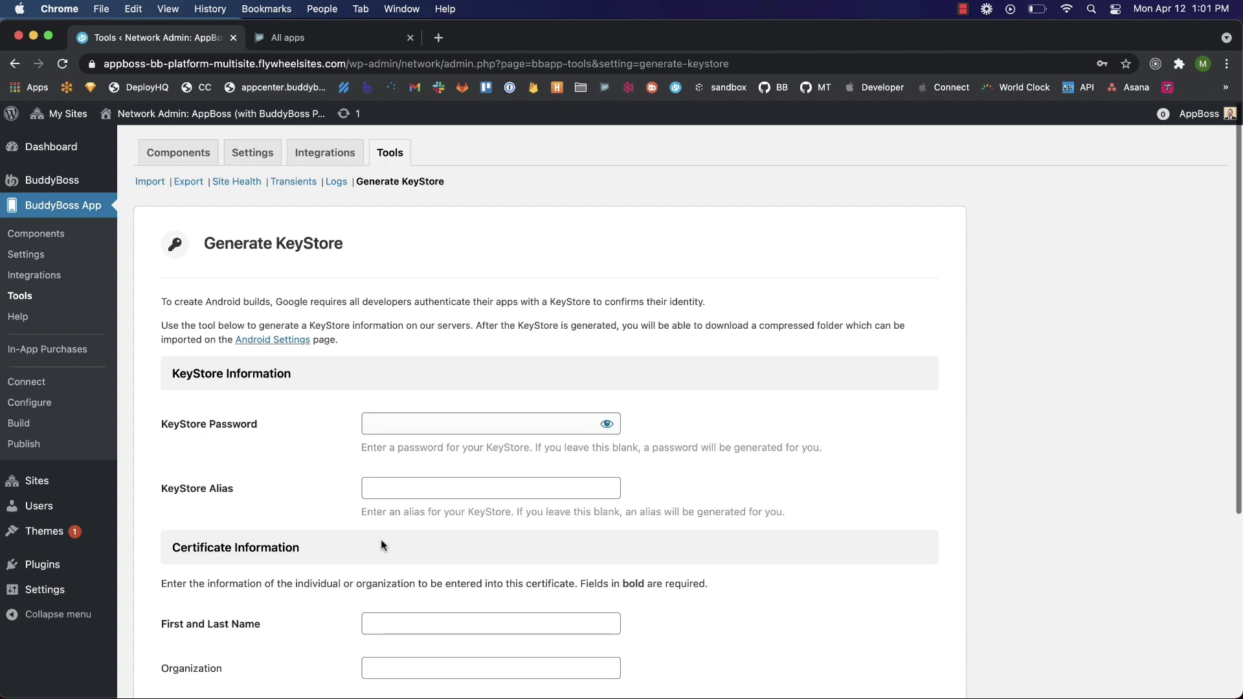
Generate a KeyStore certificate for John Do of the Buddy Boss organization.
scroll(down, 3)
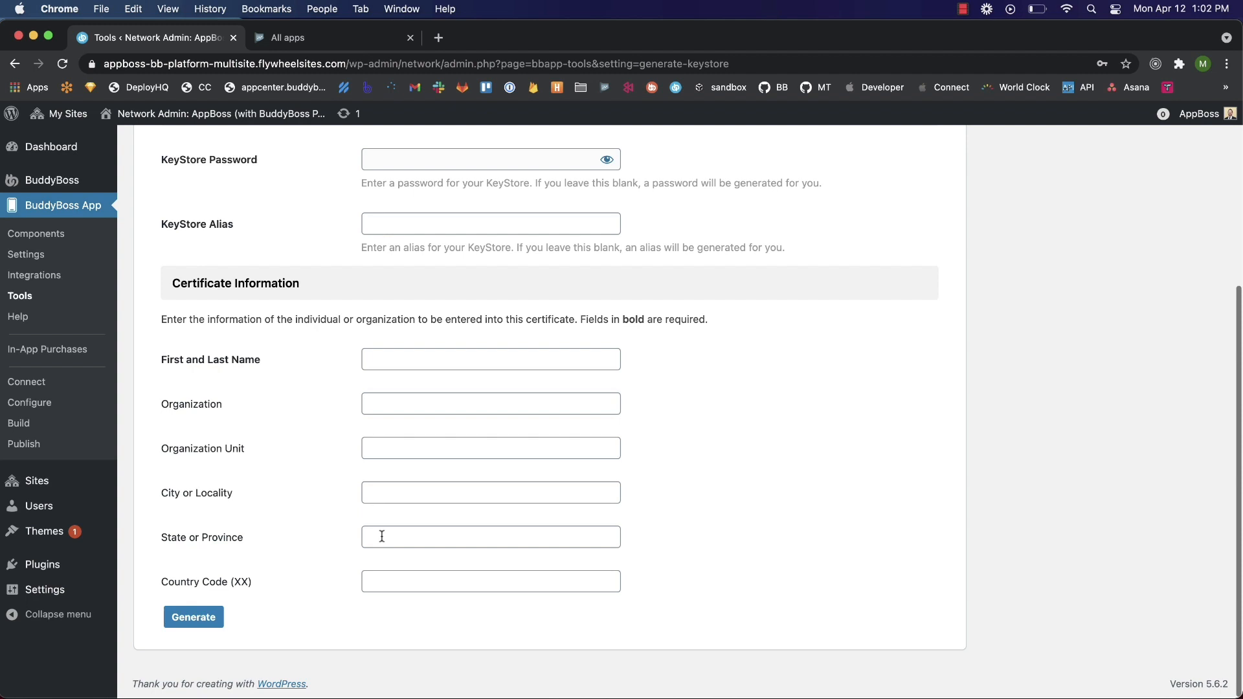
text(John Do)
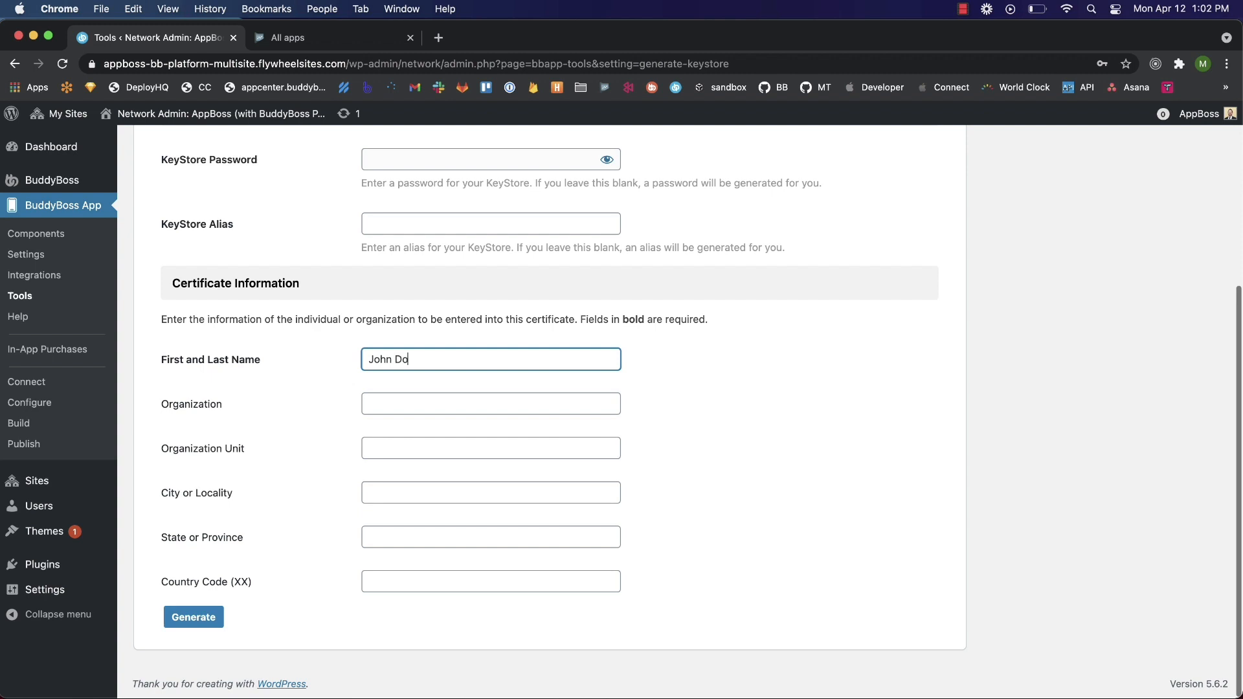
text(Buddy)
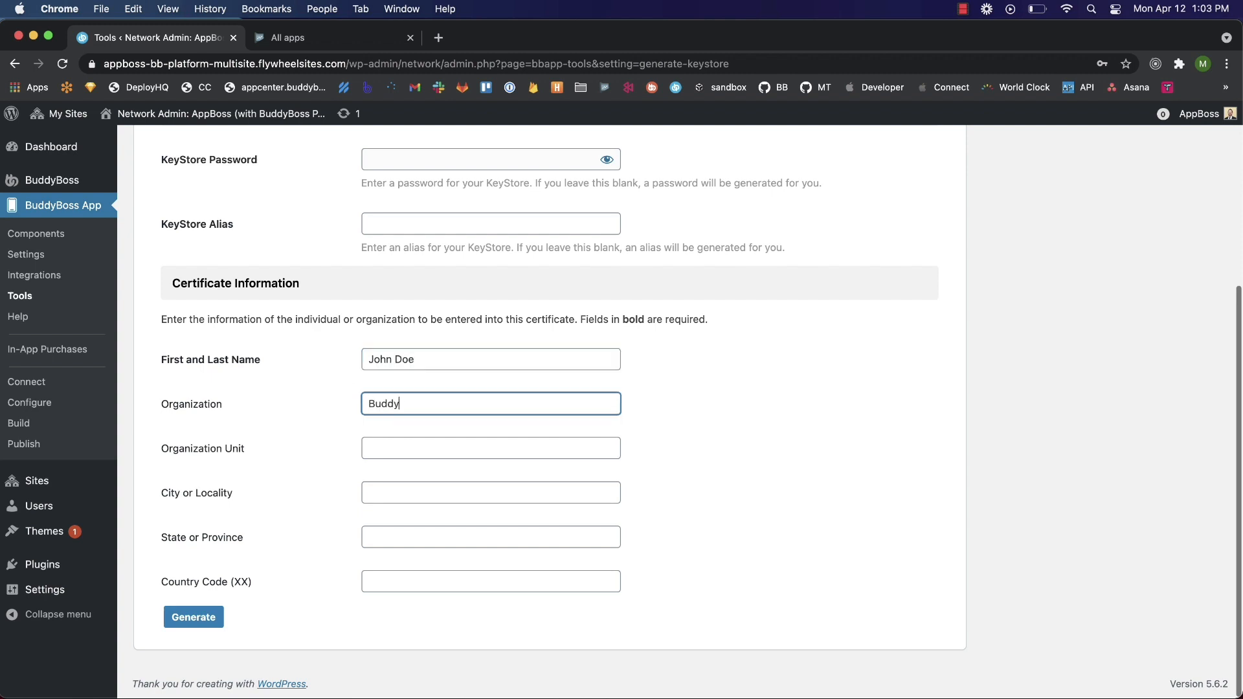
text(Boss)
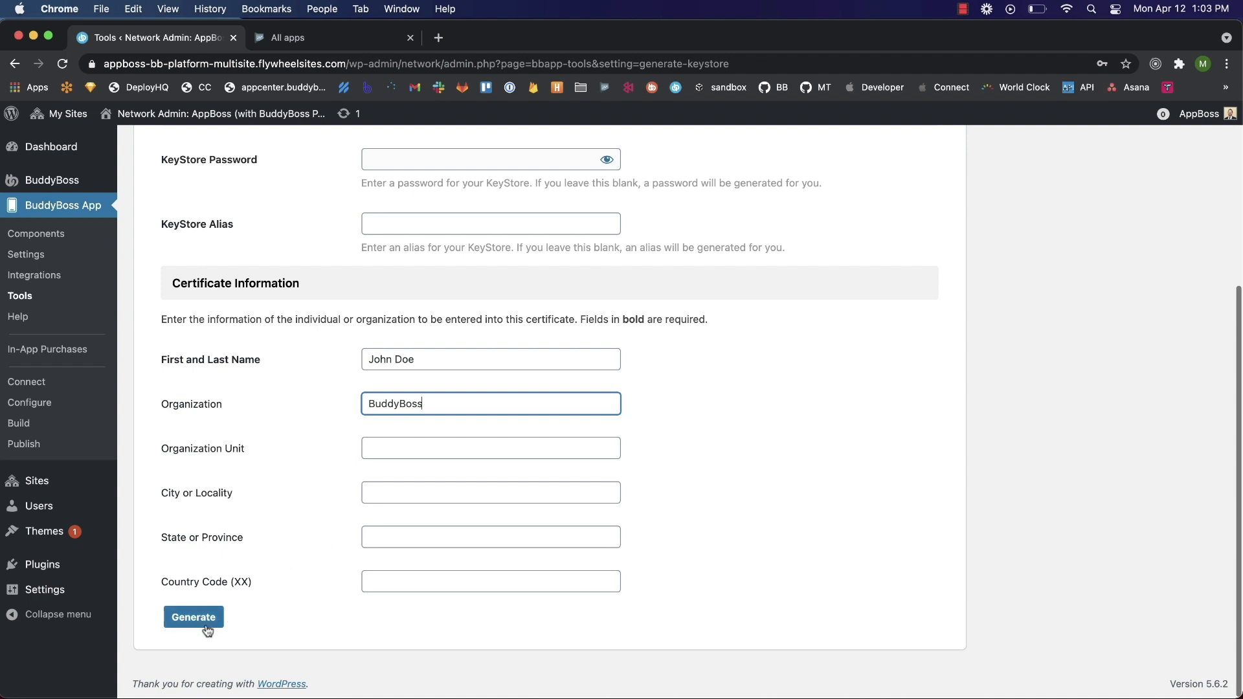
click(194, 617)
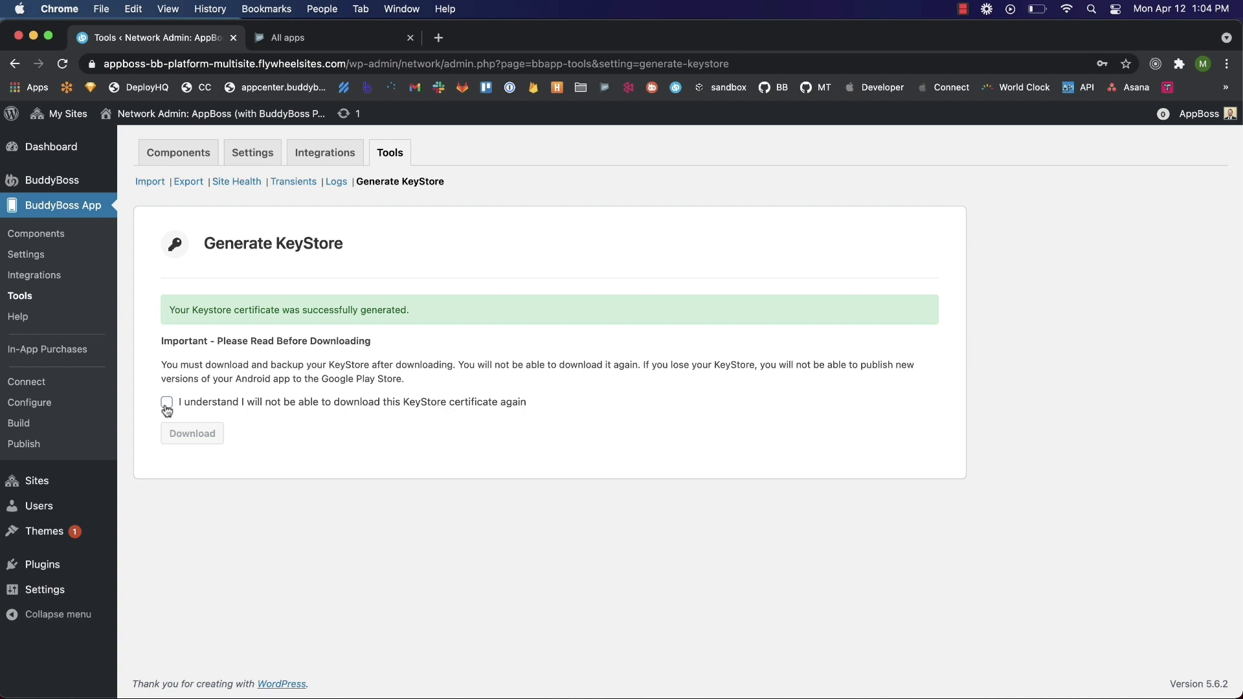
Acknowledge the one-time warning and download the generated KeyStore zip.
click(166, 402)
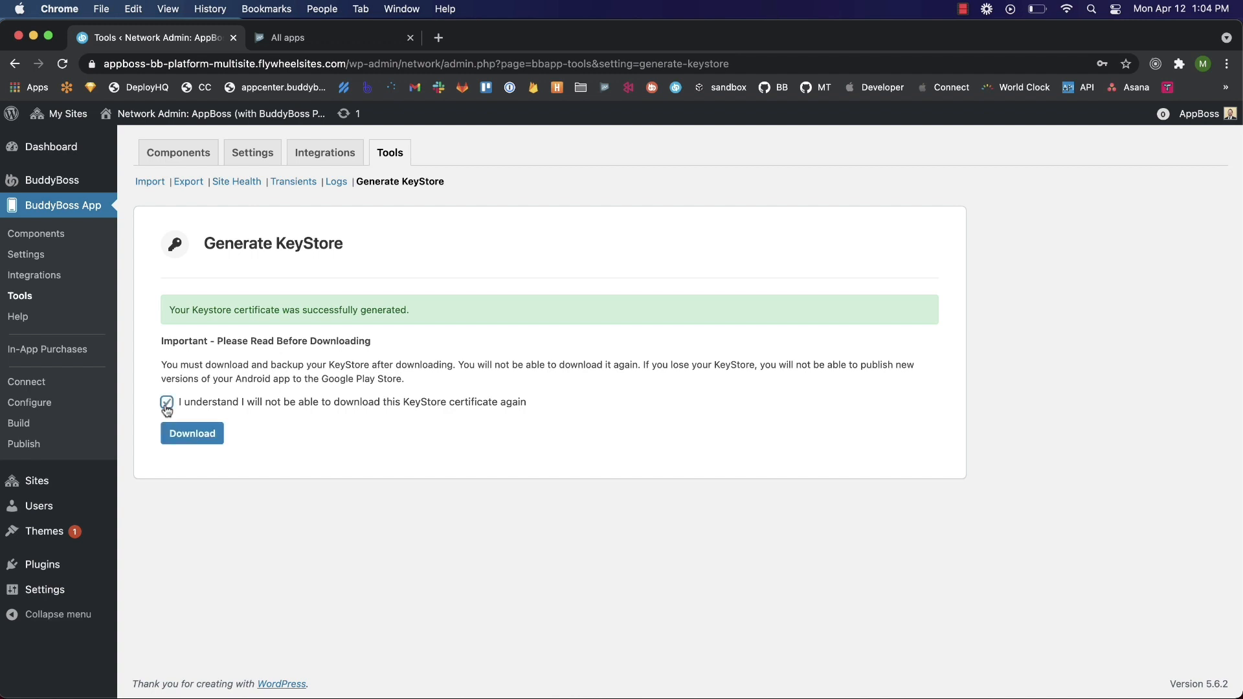
click(166, 403)
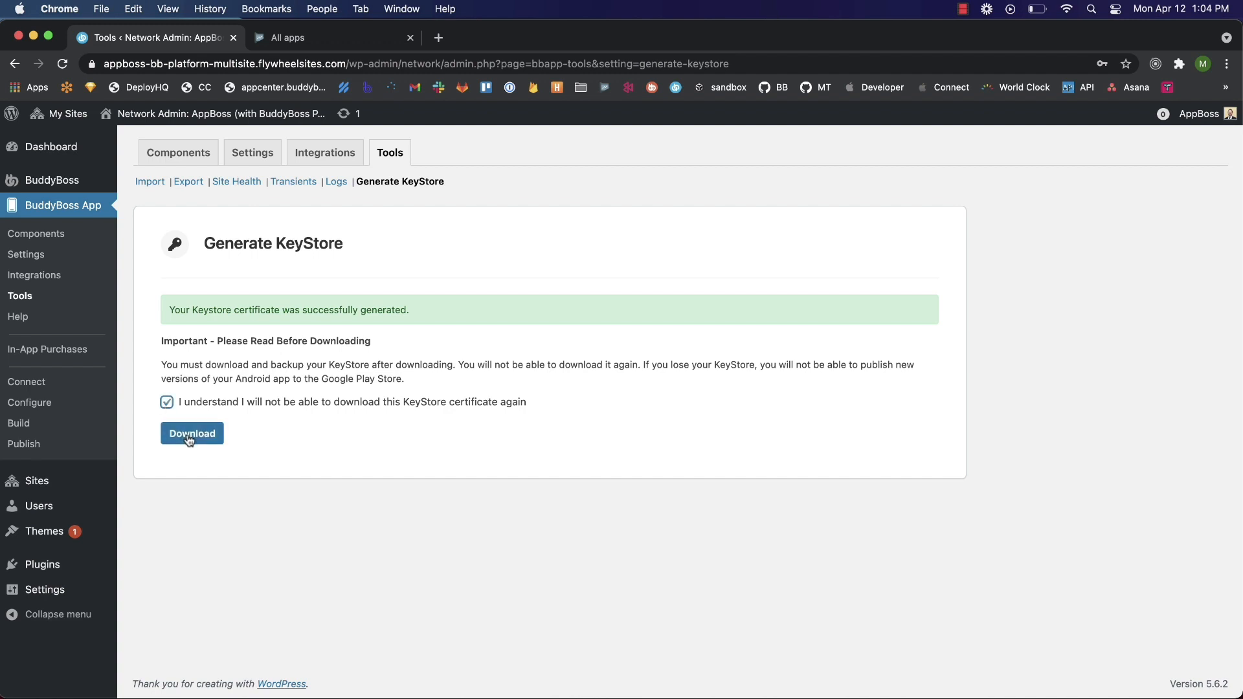
click(191, 434)
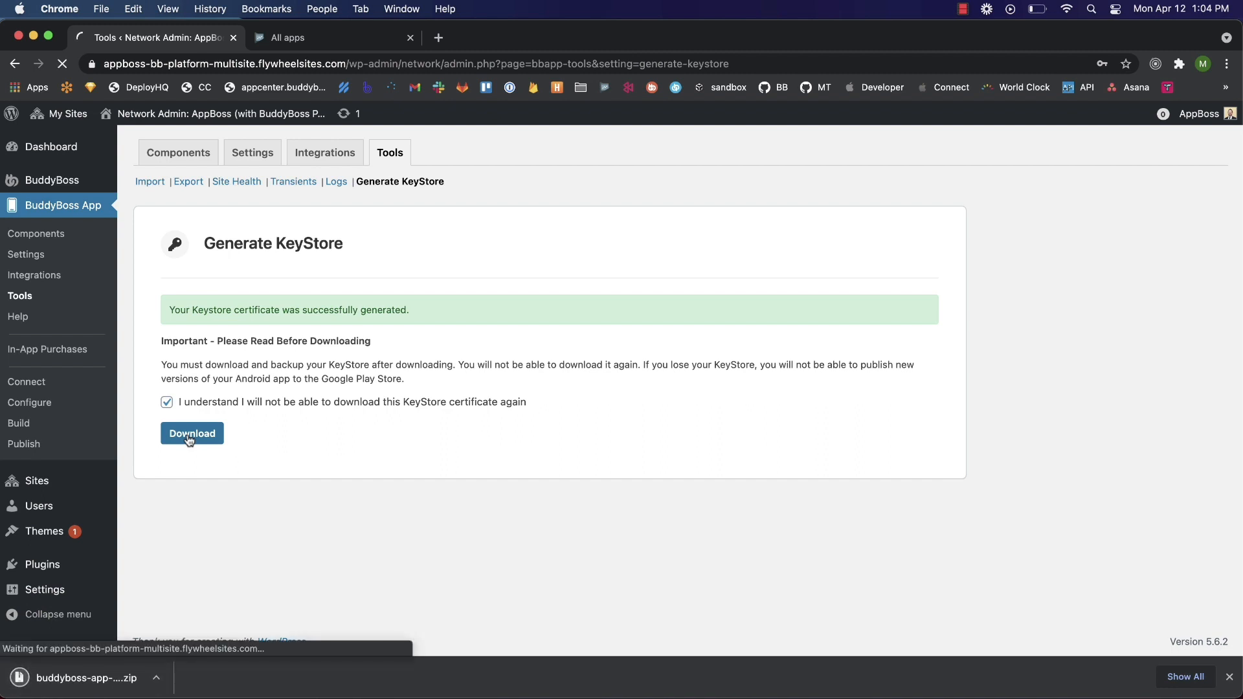
click(192, 433)
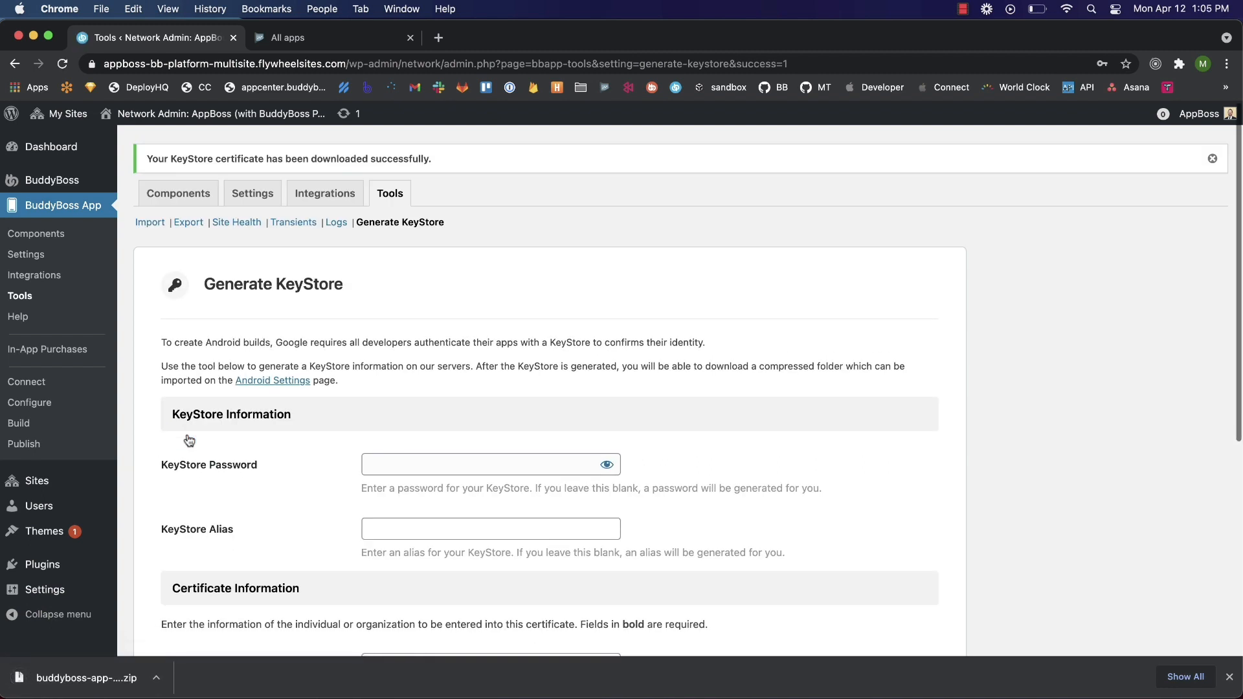
click(28, 402)
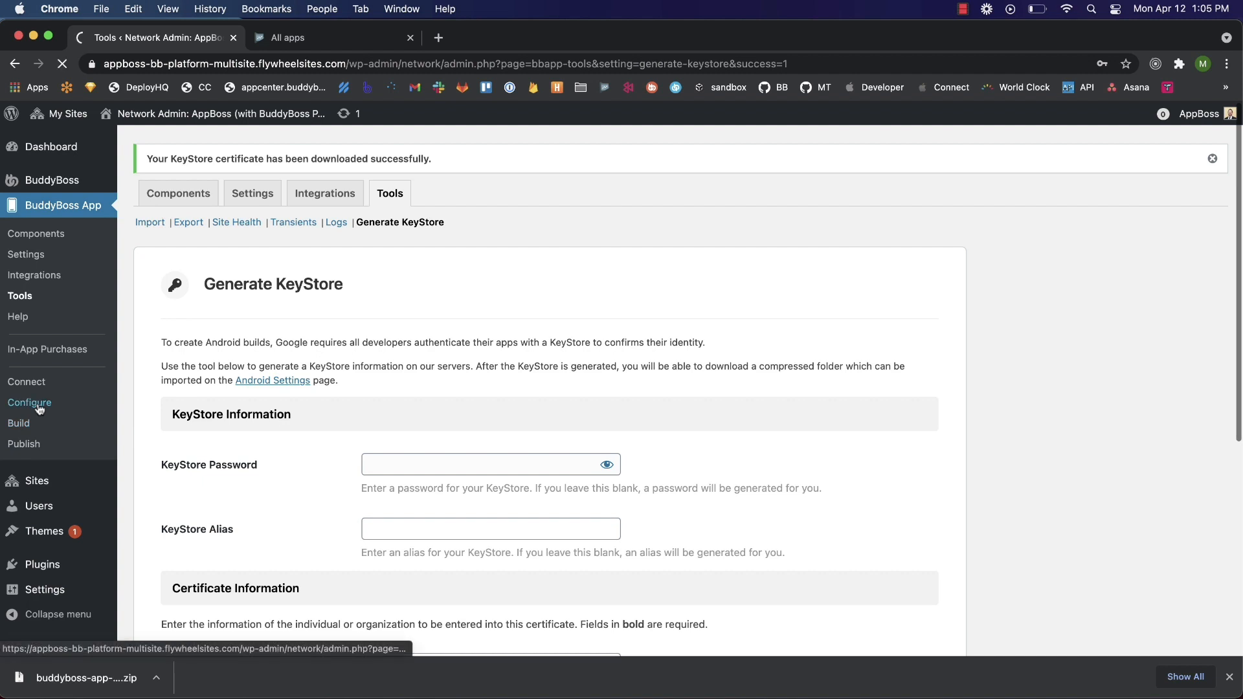
Go to the Android Settings KeyStore Information section under Configure.
click(29, 402)
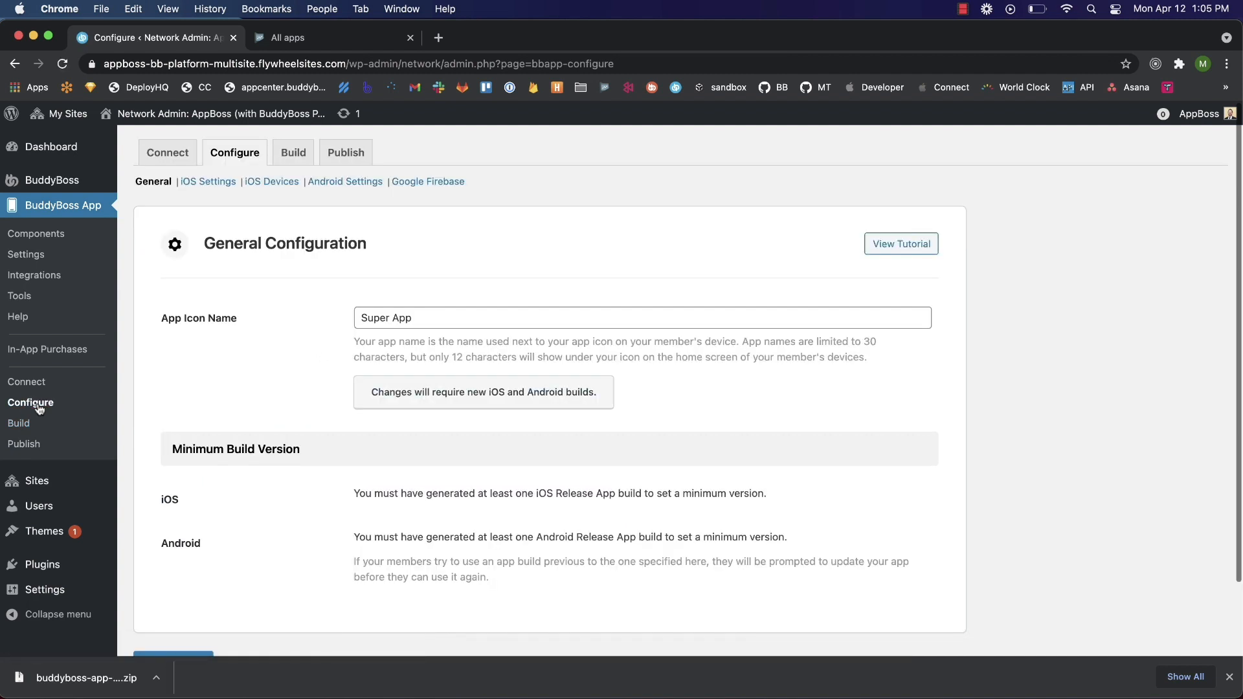
click(345, 181)
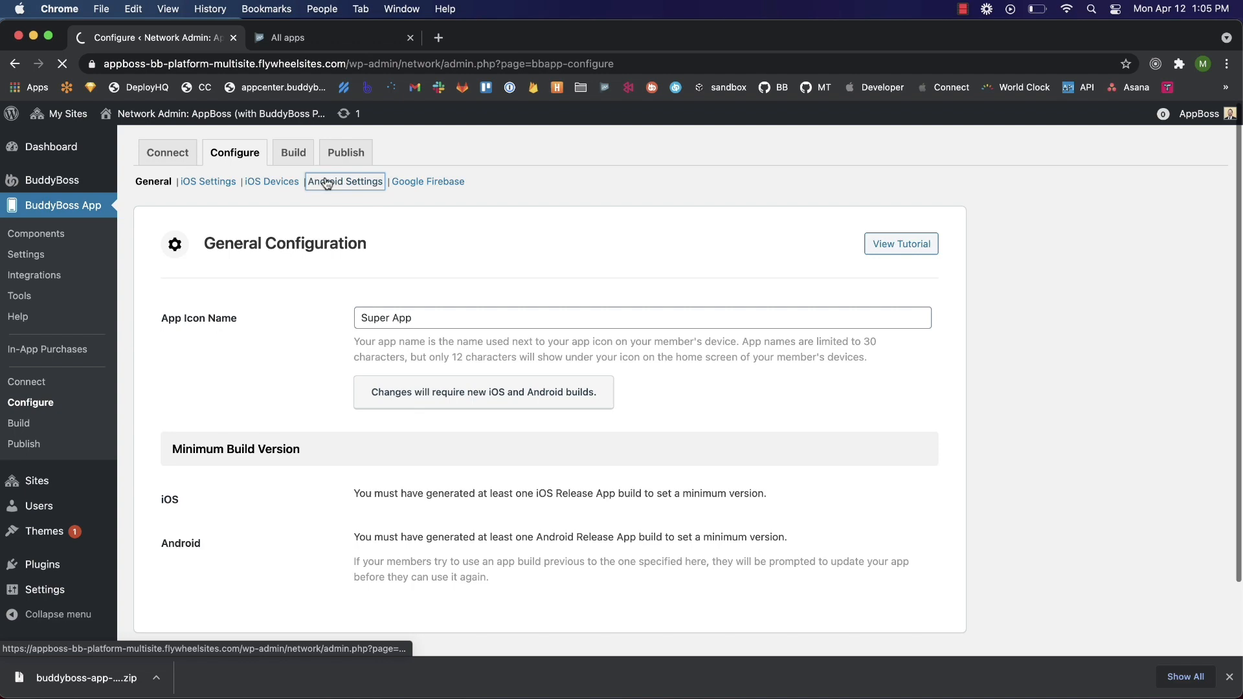
click(345, 181)
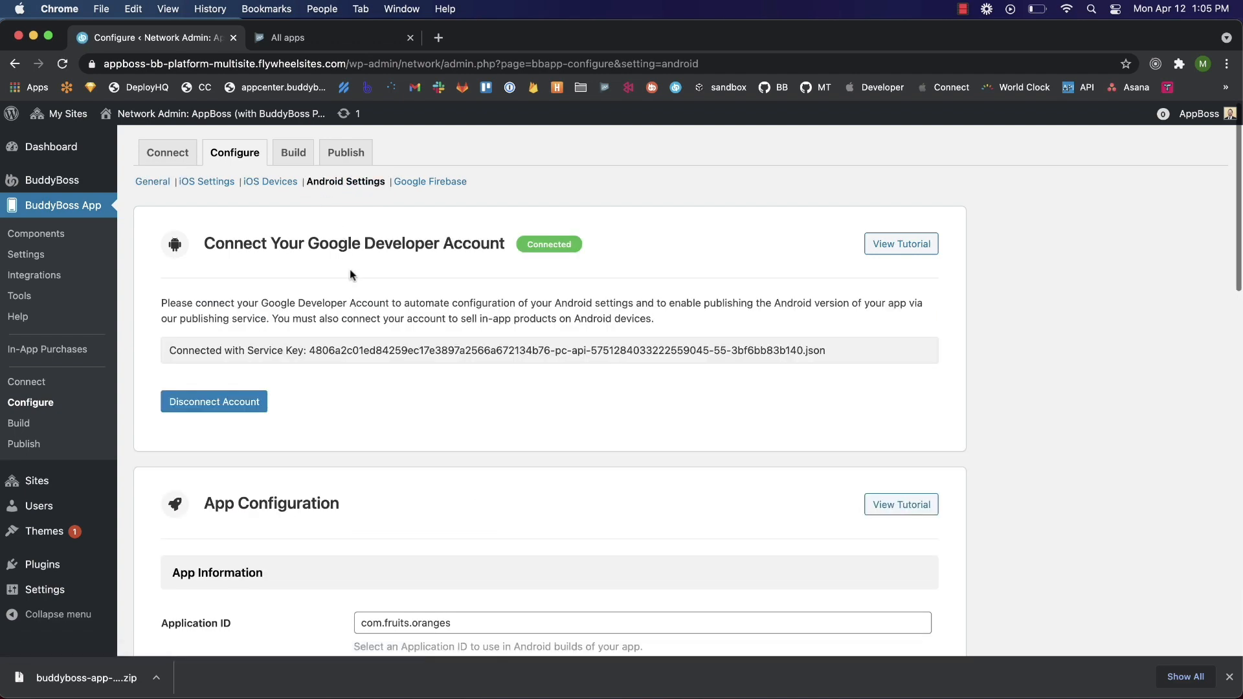
scroll(down, 3)
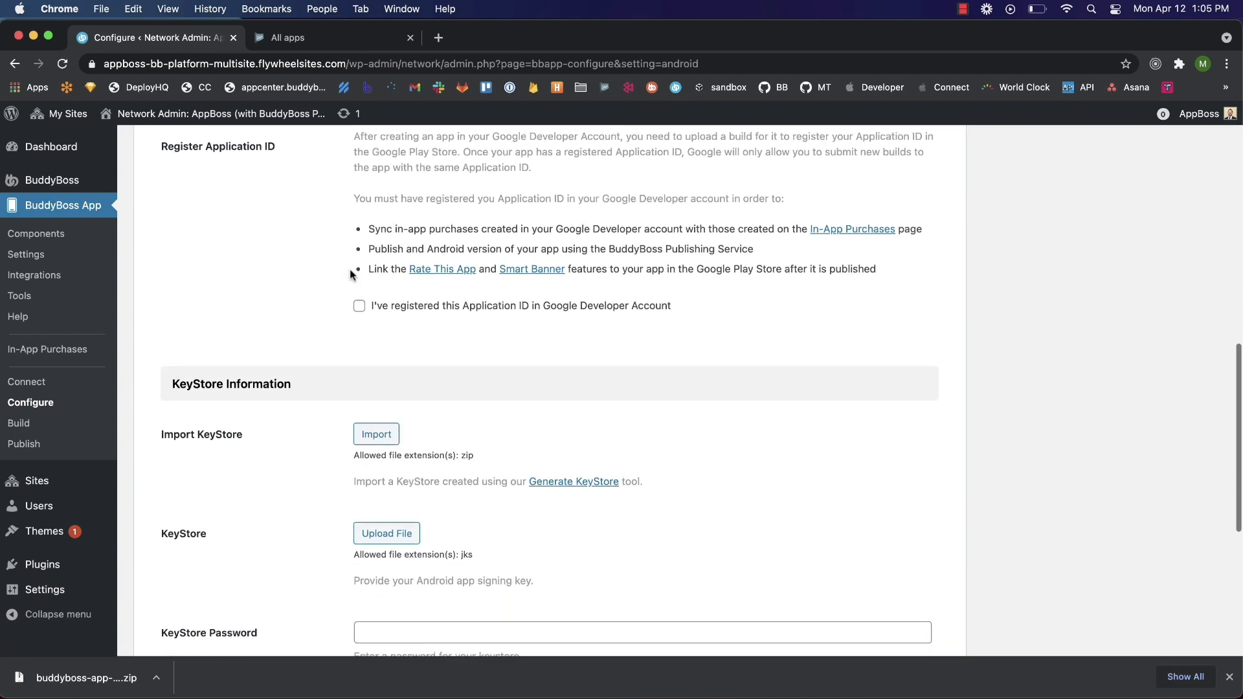
scroll(down, 3)
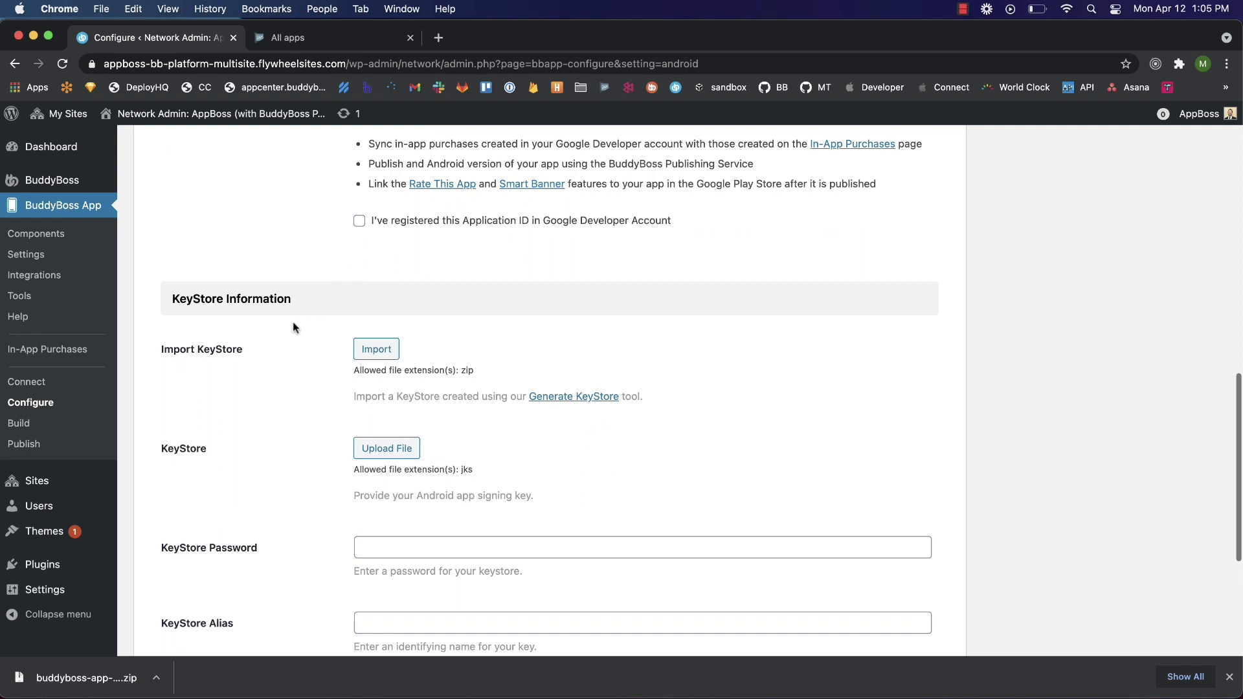
Choose buddyboss-app-keystore.zip as the keystore archive to import.
click(376, 349)
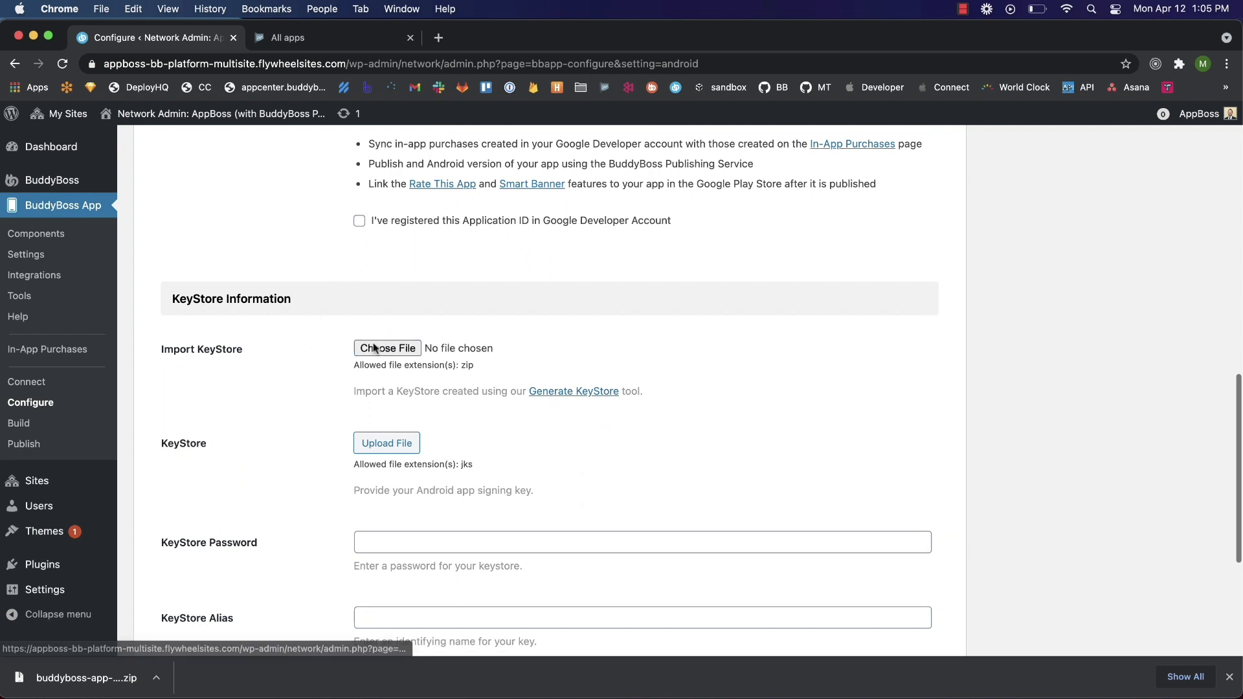
click(388, 349)
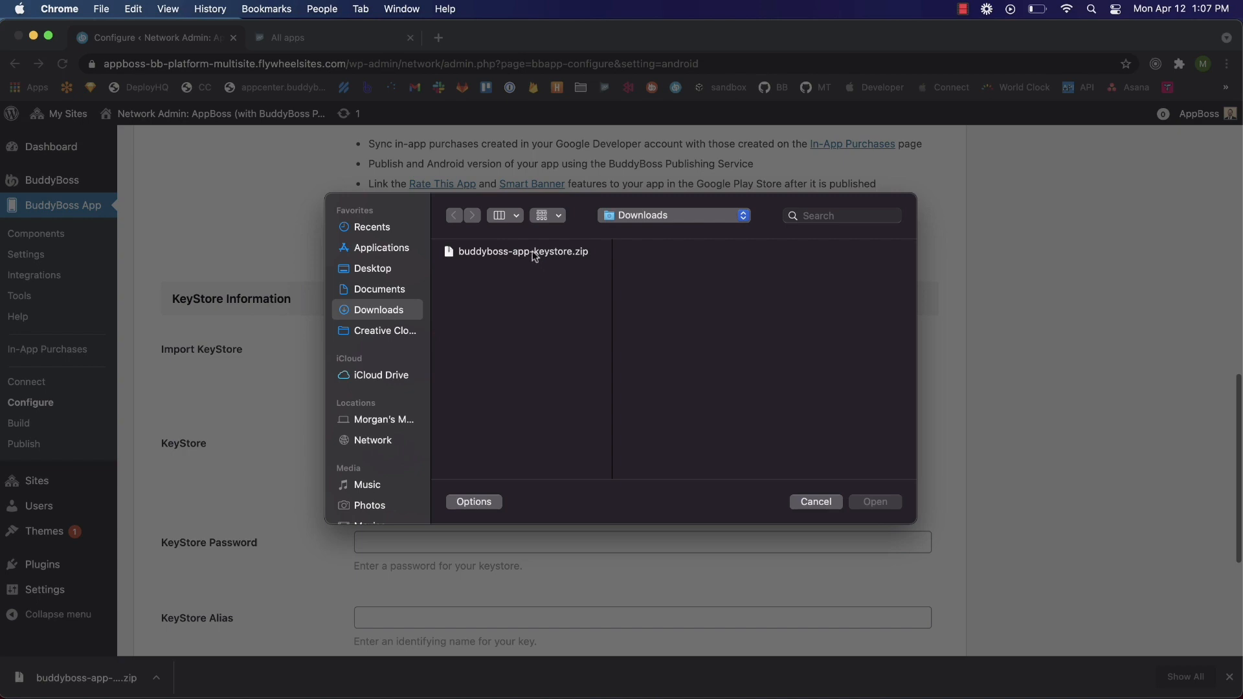
click(522, 251)
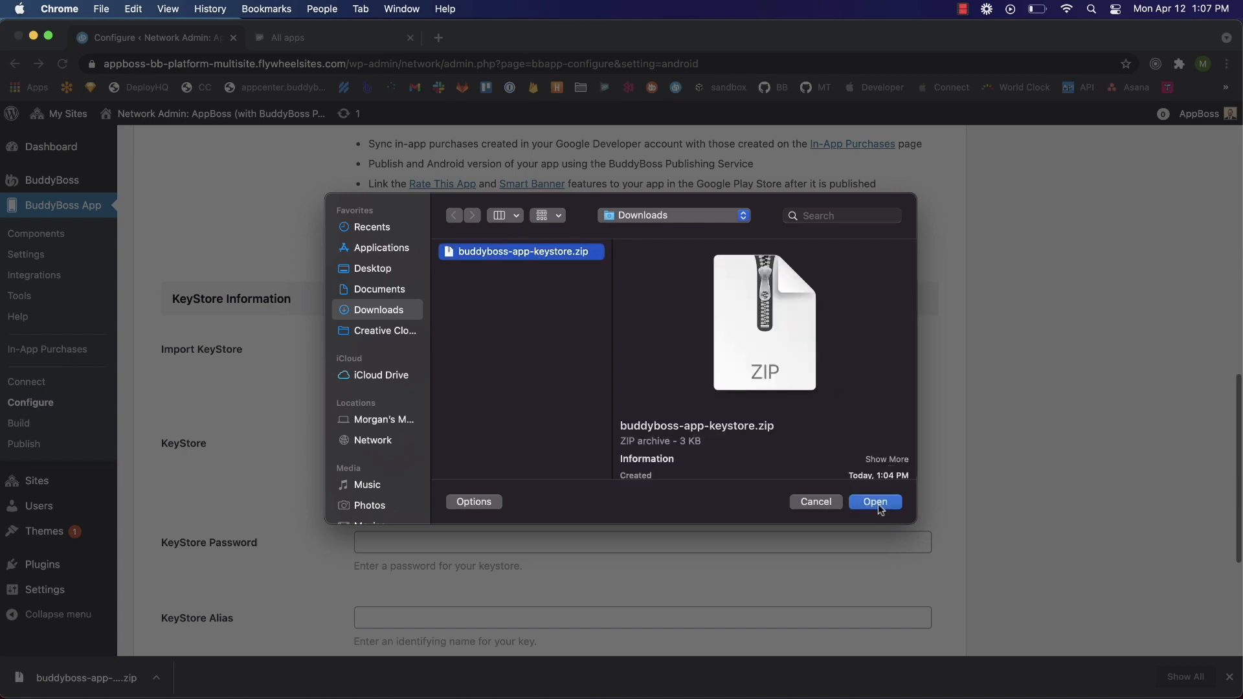
click(875, 502)
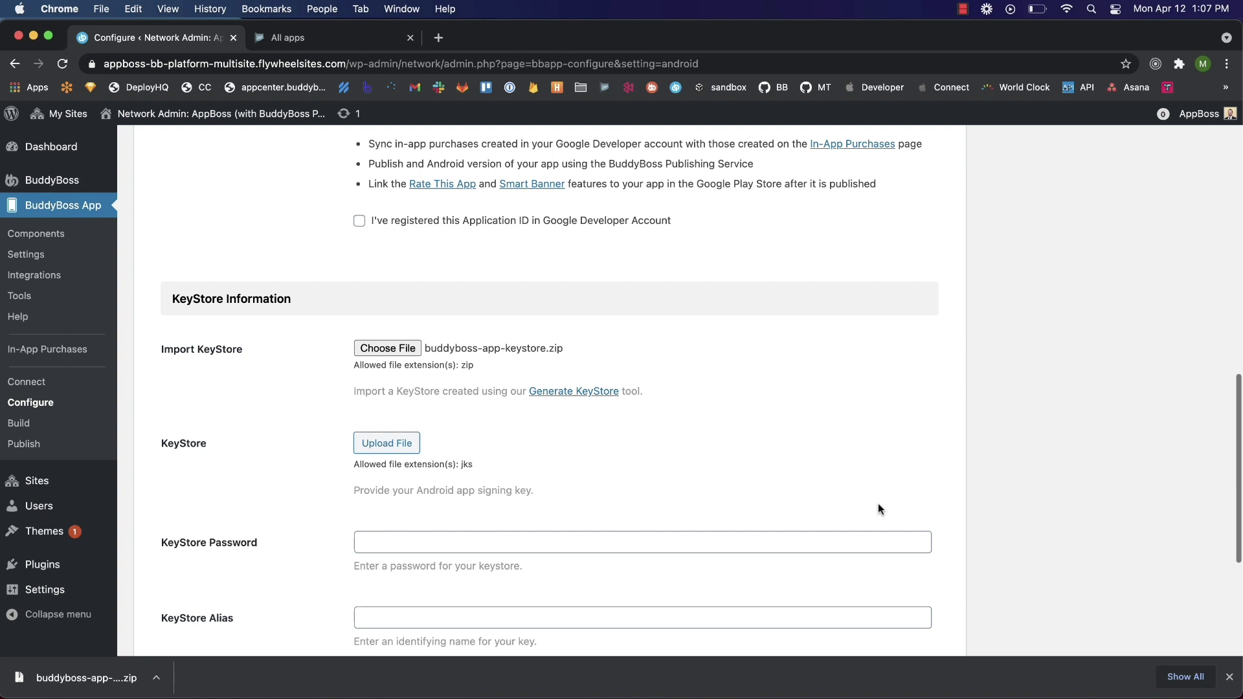
scroll(down, 3)
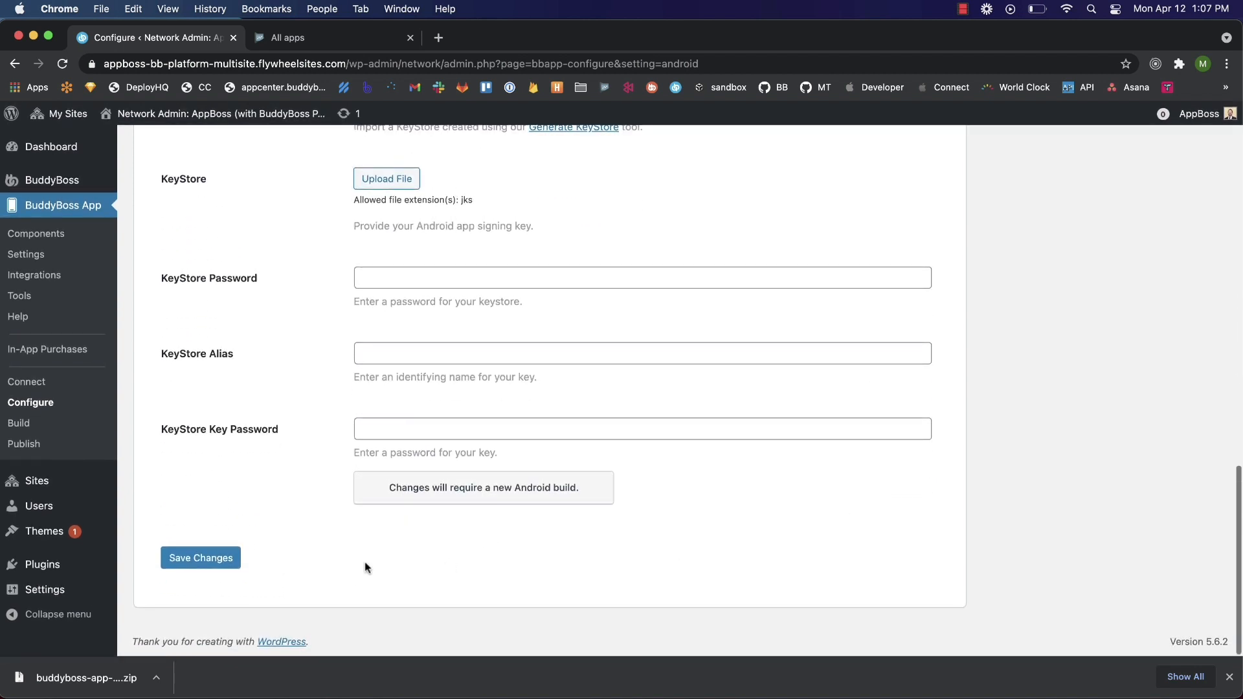
Save the Android settings so the keystore, password and alias are imported, then go to Build History.
click(200, 557)
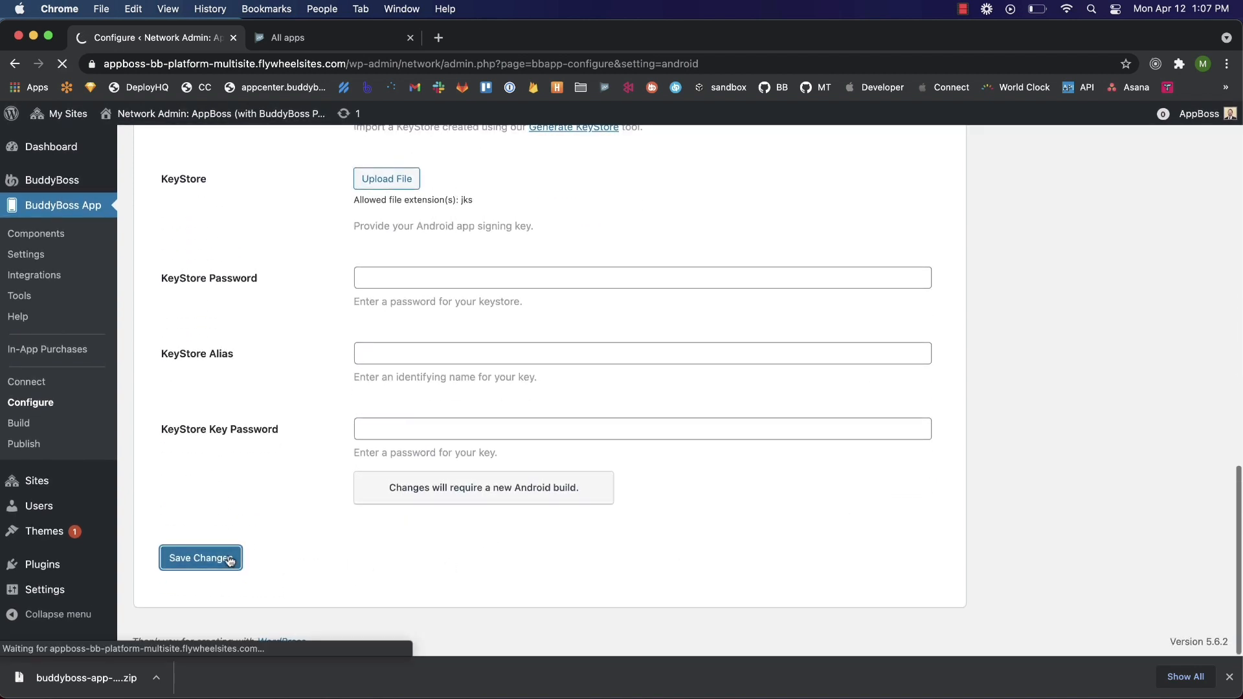
click(200, 557)
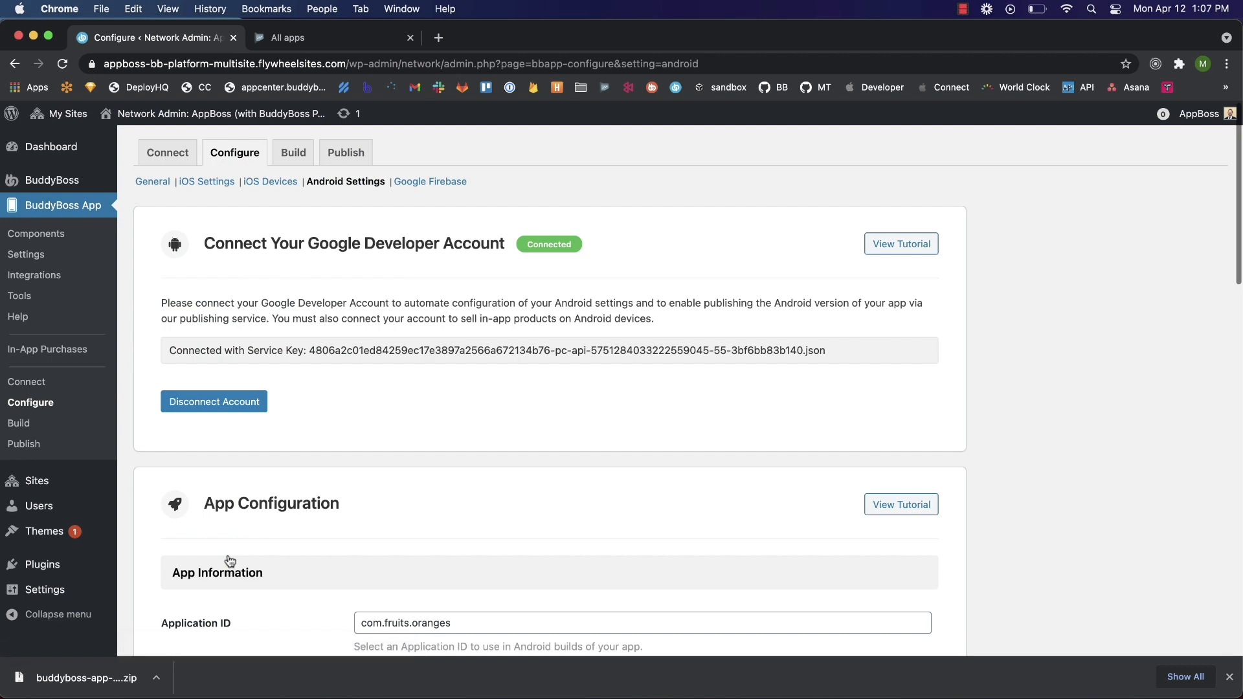
scroll(down, 3)
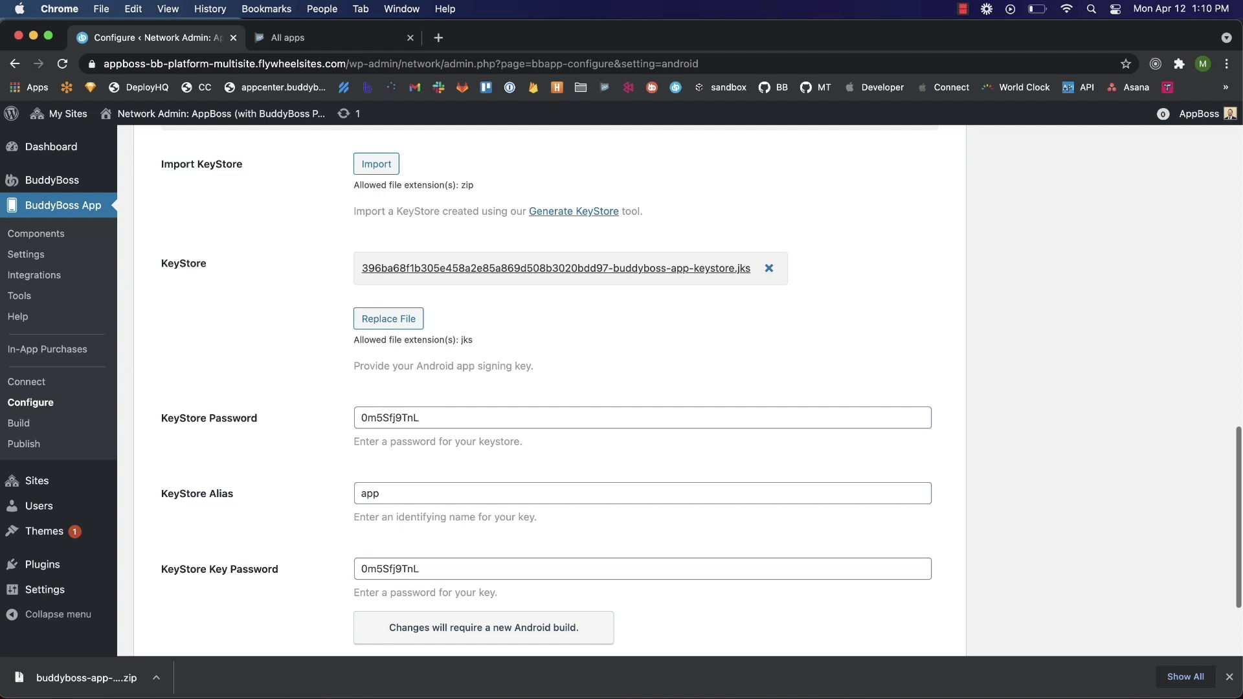
click(19, 423)
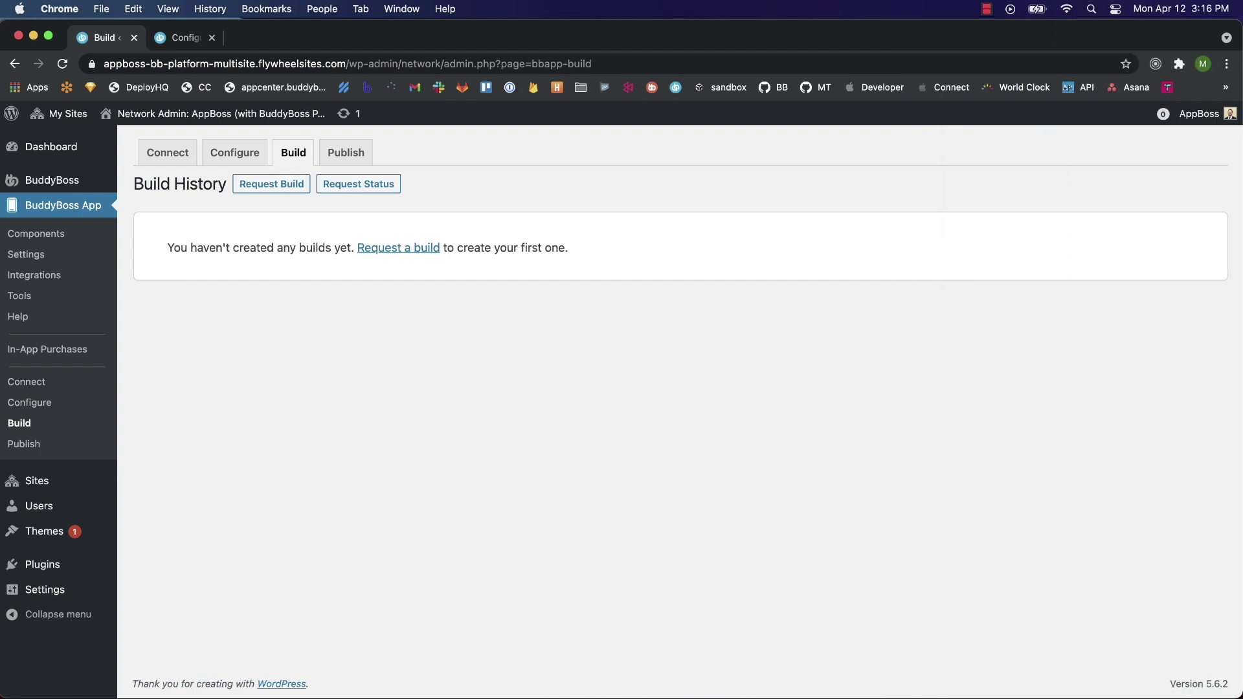
mouse_move(273, 280)
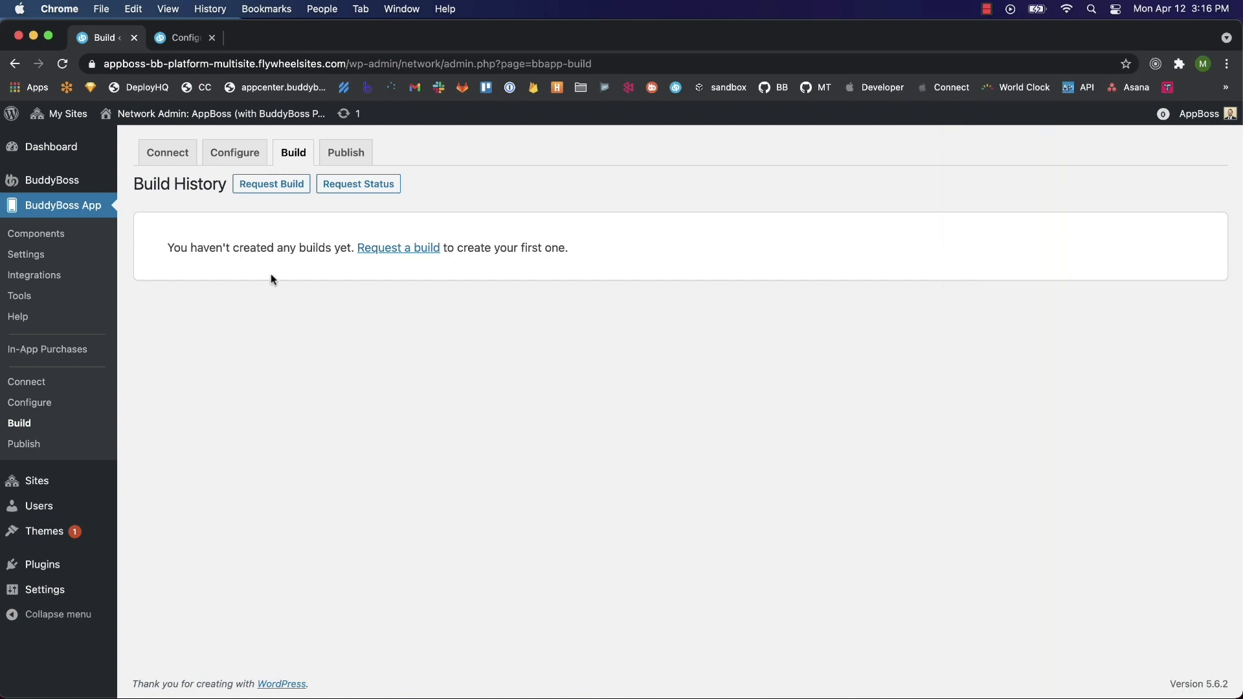
Request a new build for Android only as a Release App and continue to review.
click(270, 183)
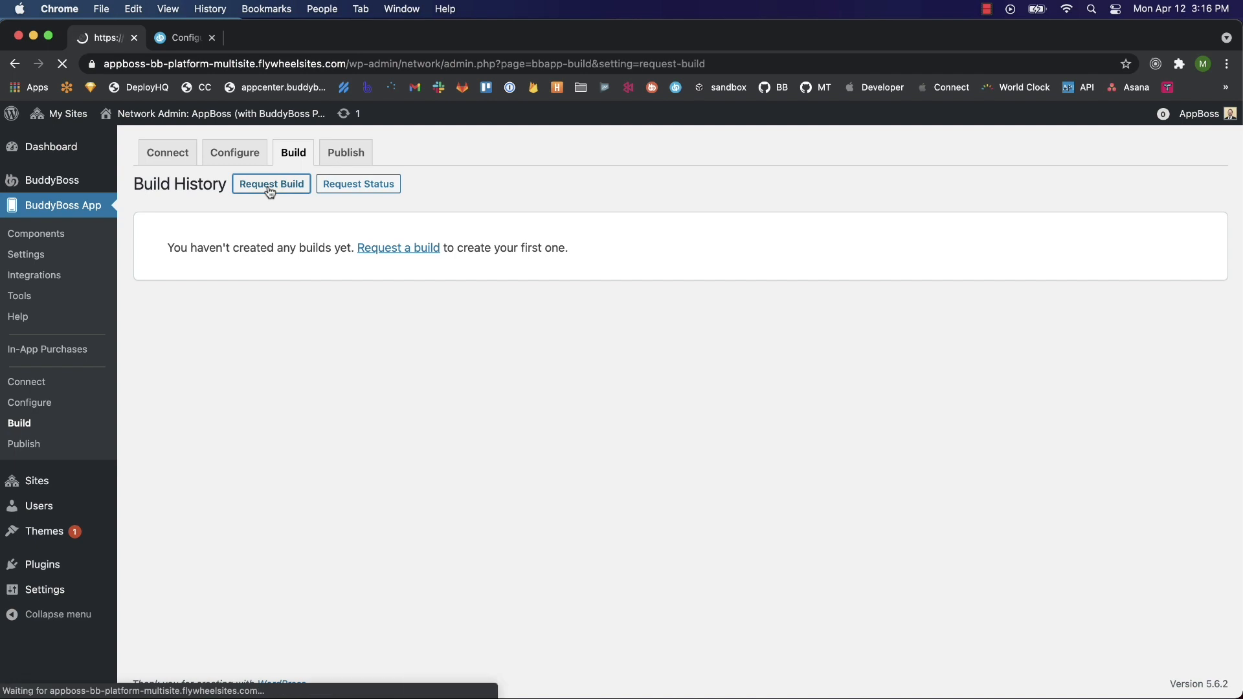
click(271, 184)
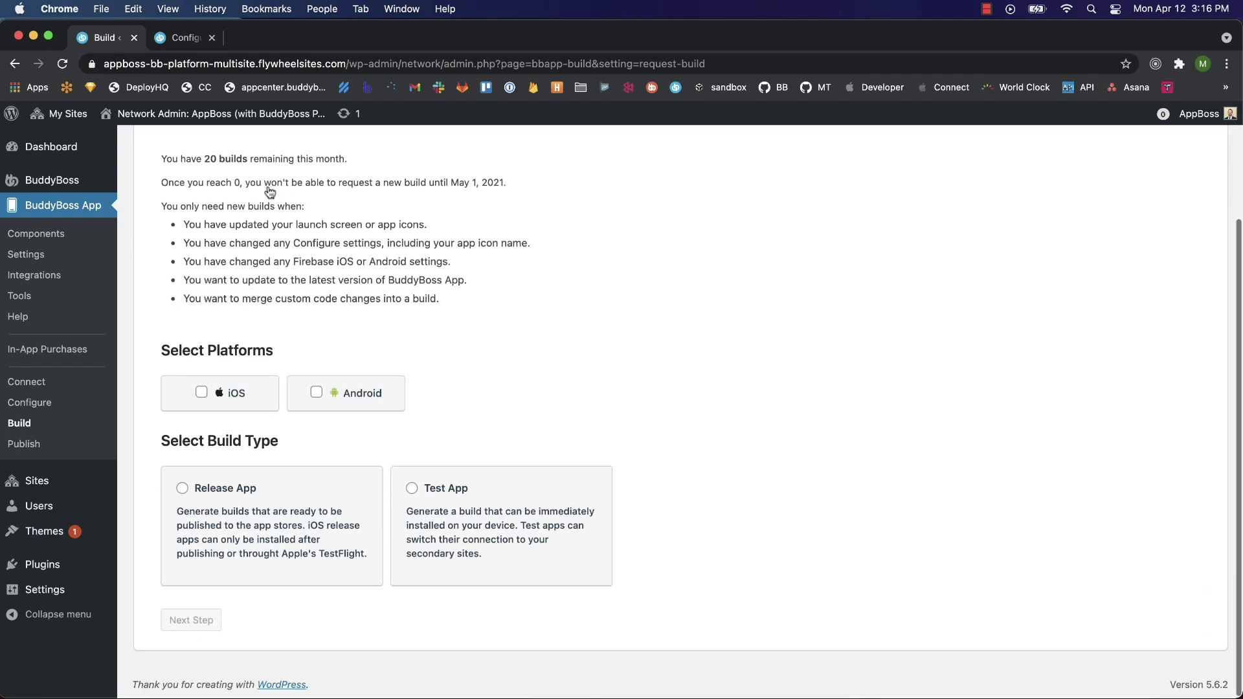
click(315, 392)
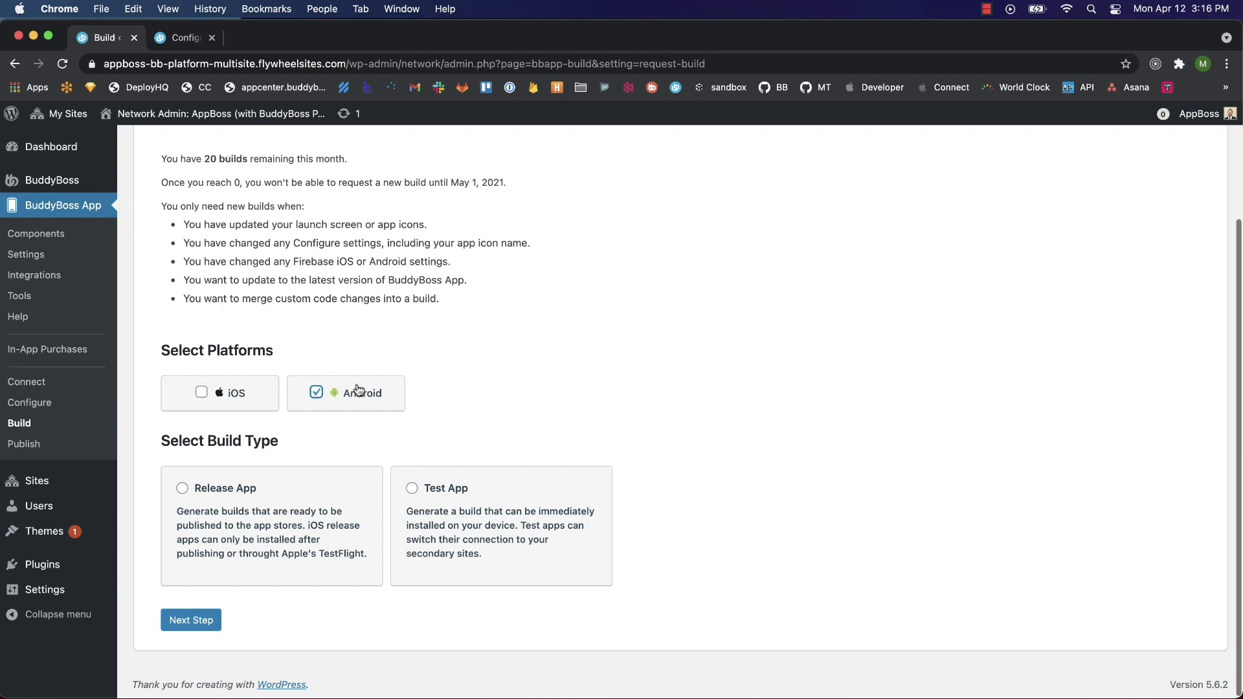
click(181, 488)
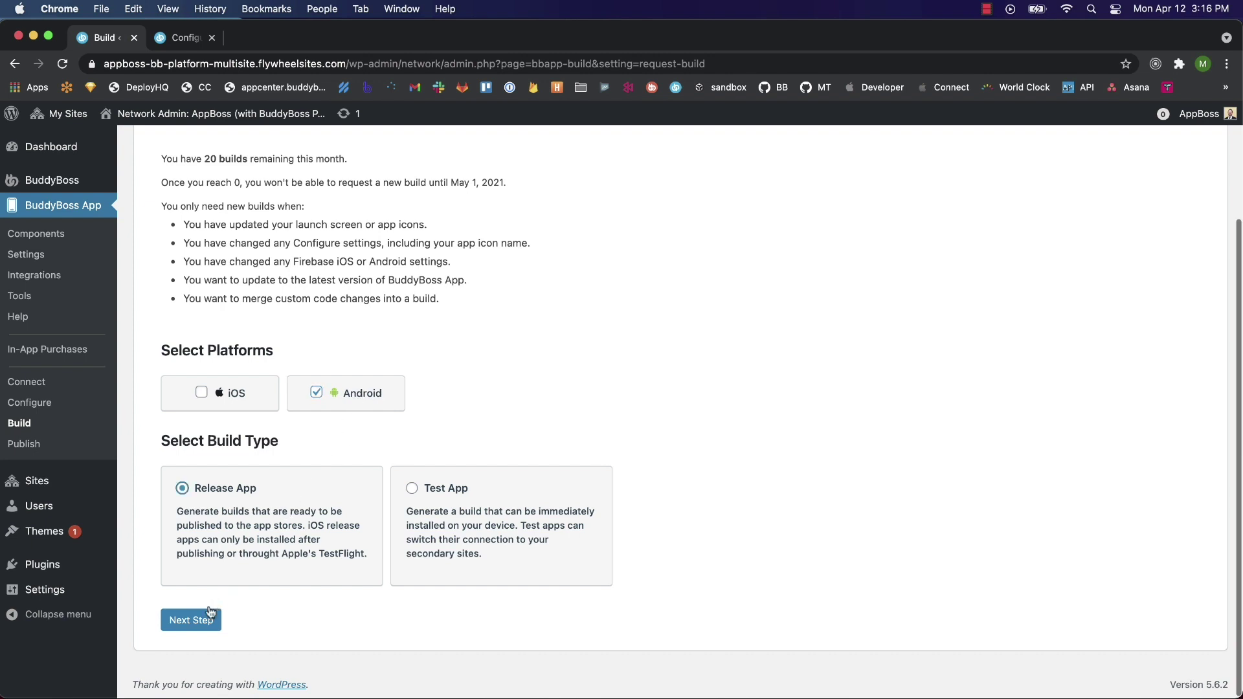
click(191, 620)
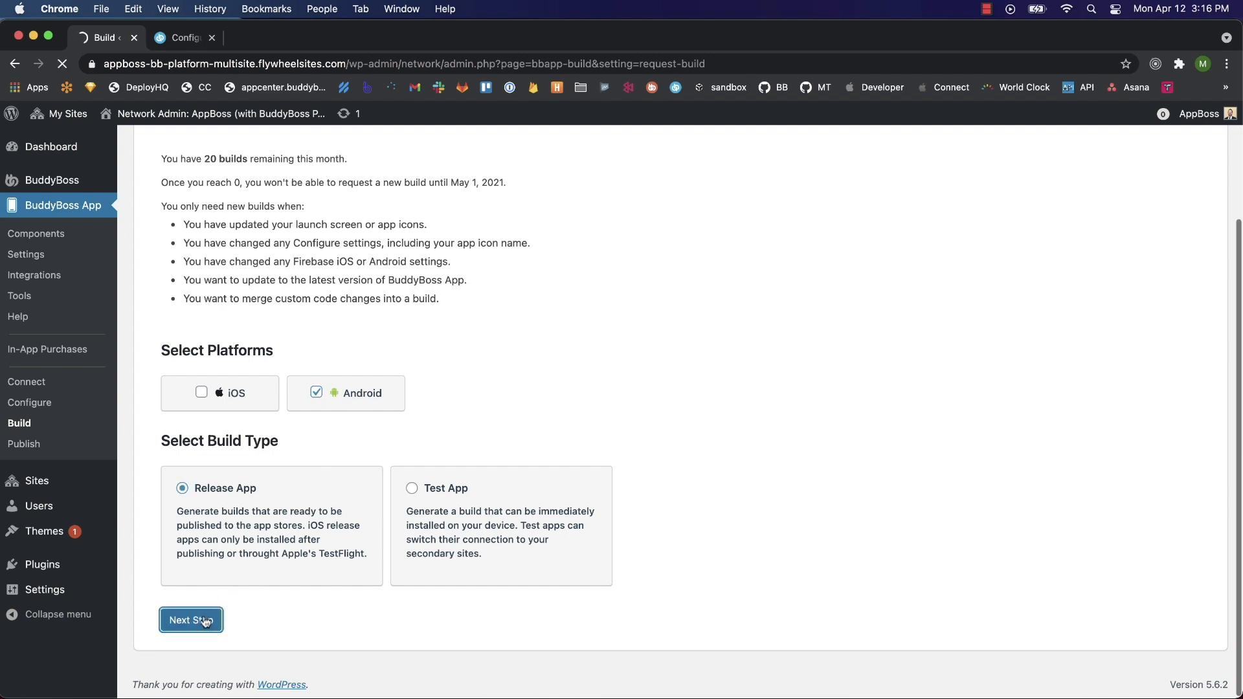
click(190, 620)
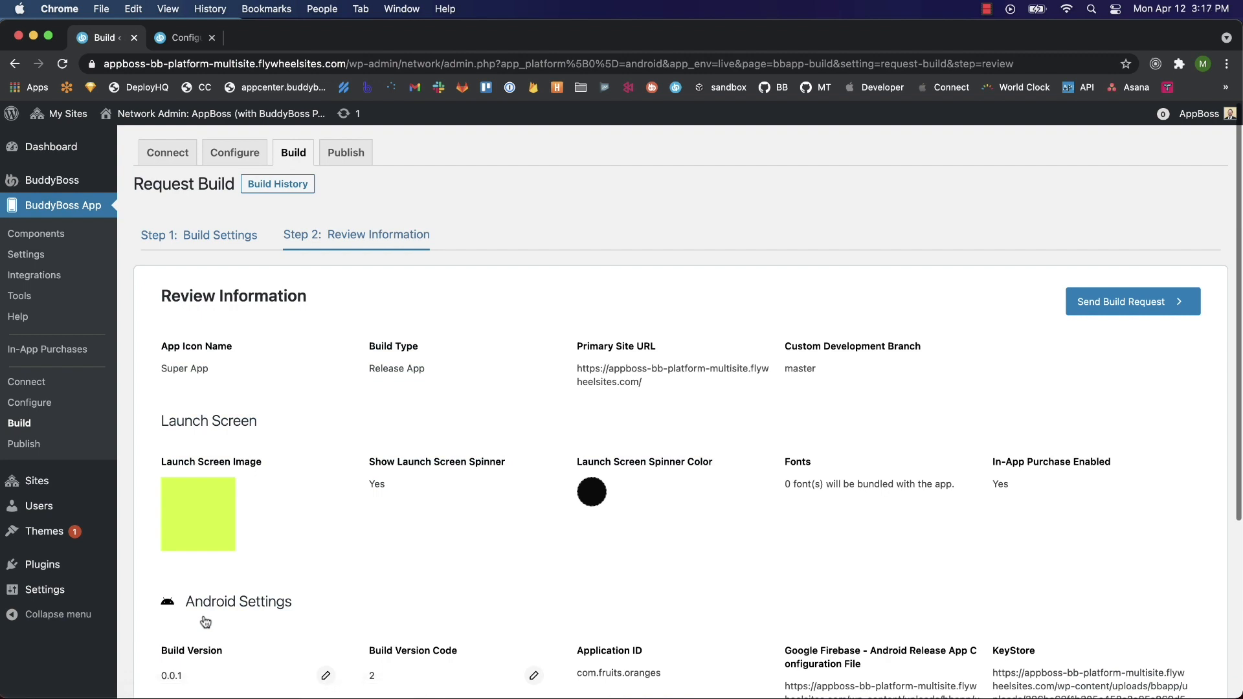
mouse_move(500, 555)
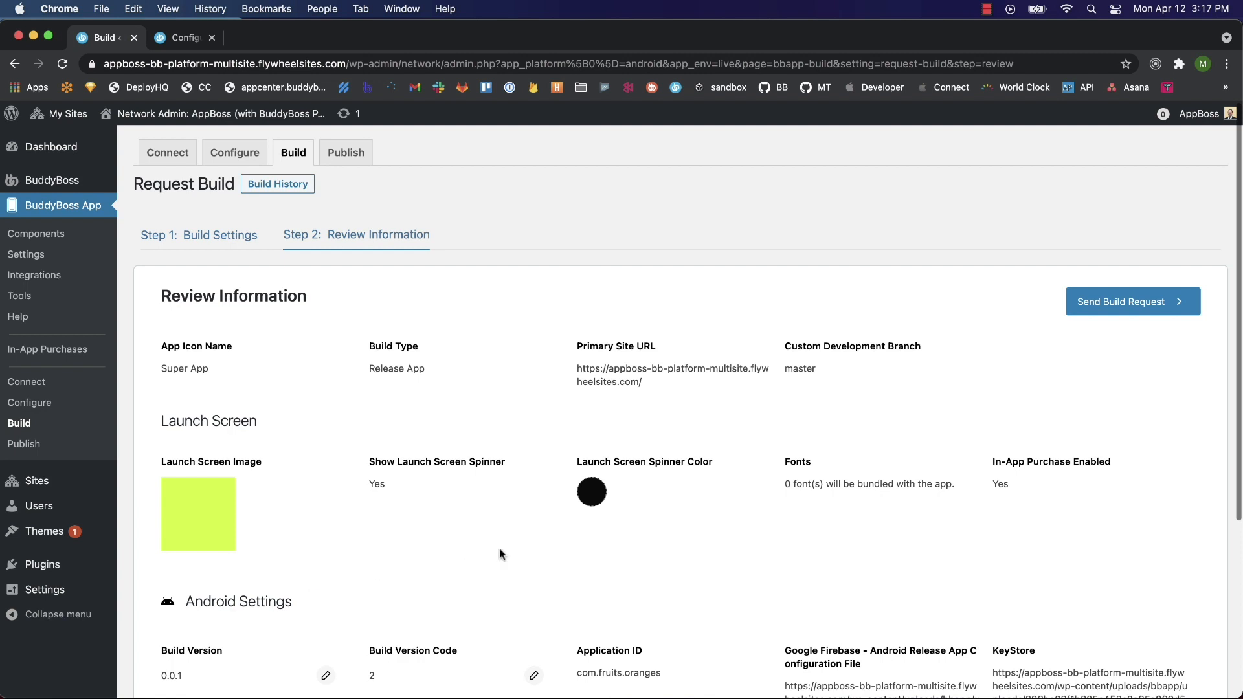
Send the Android release build request for Super App.
click(1132, 301)
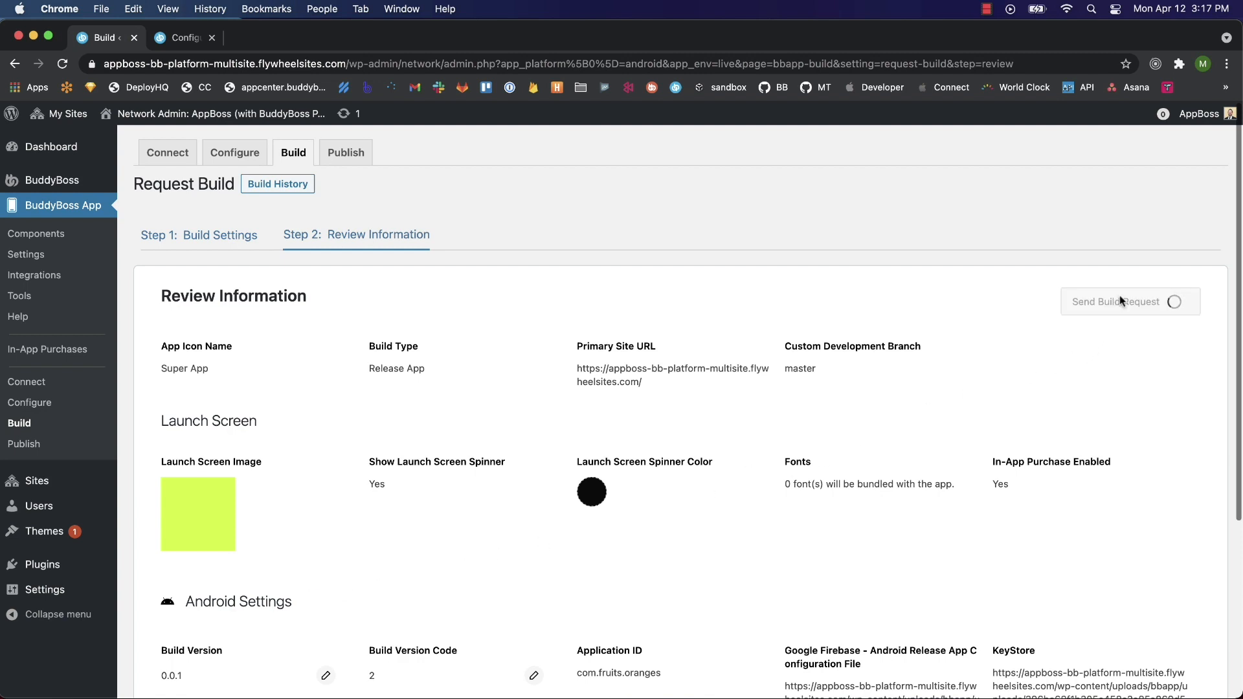
click(1119, 301)
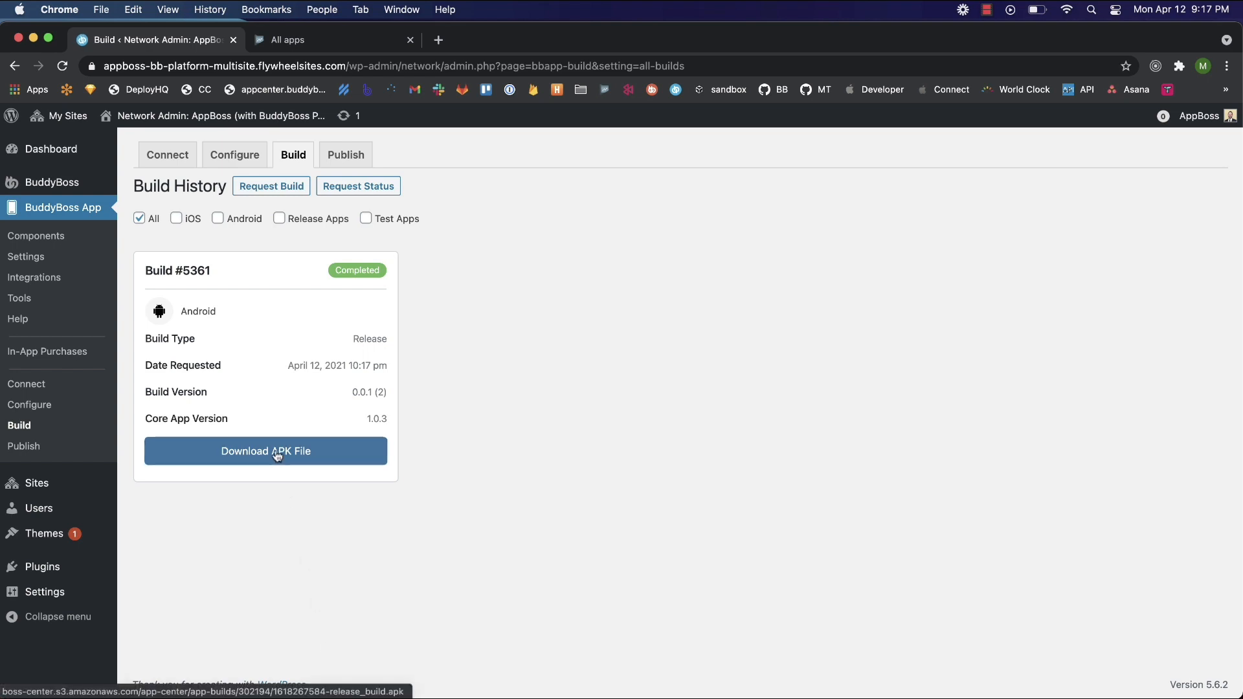
Download the completed build's APK and switch to the Google Play Console tab.
click(265, 452)
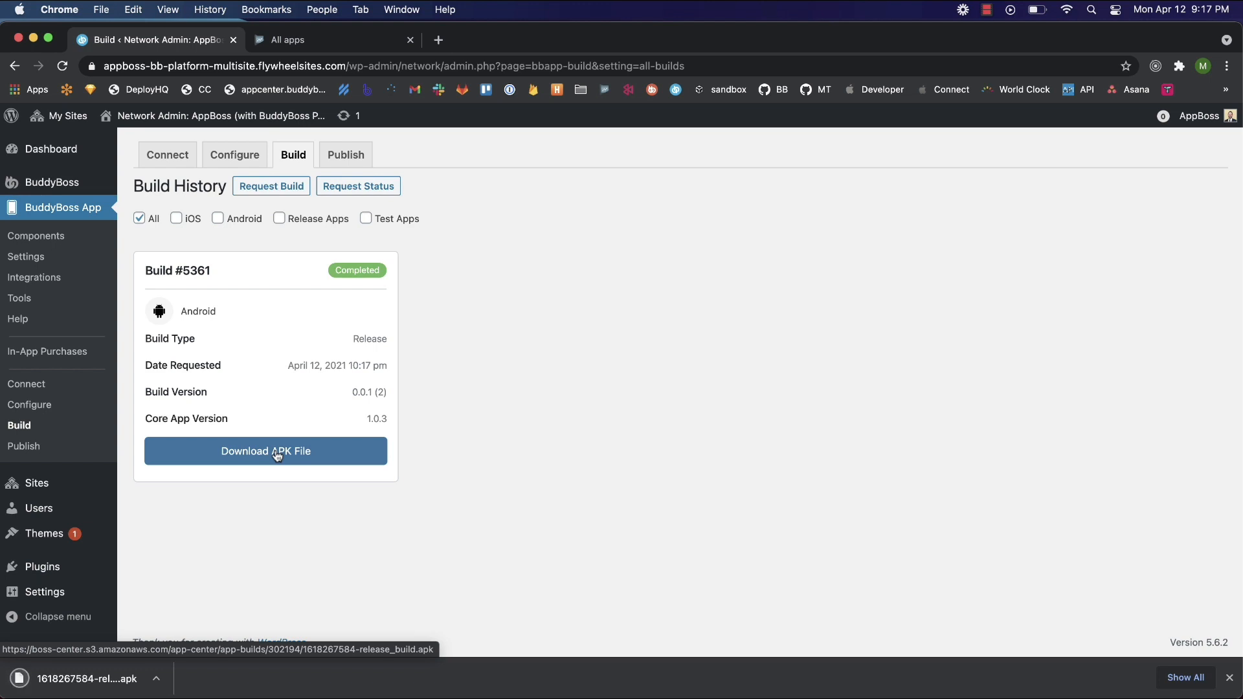
click(287, 39)
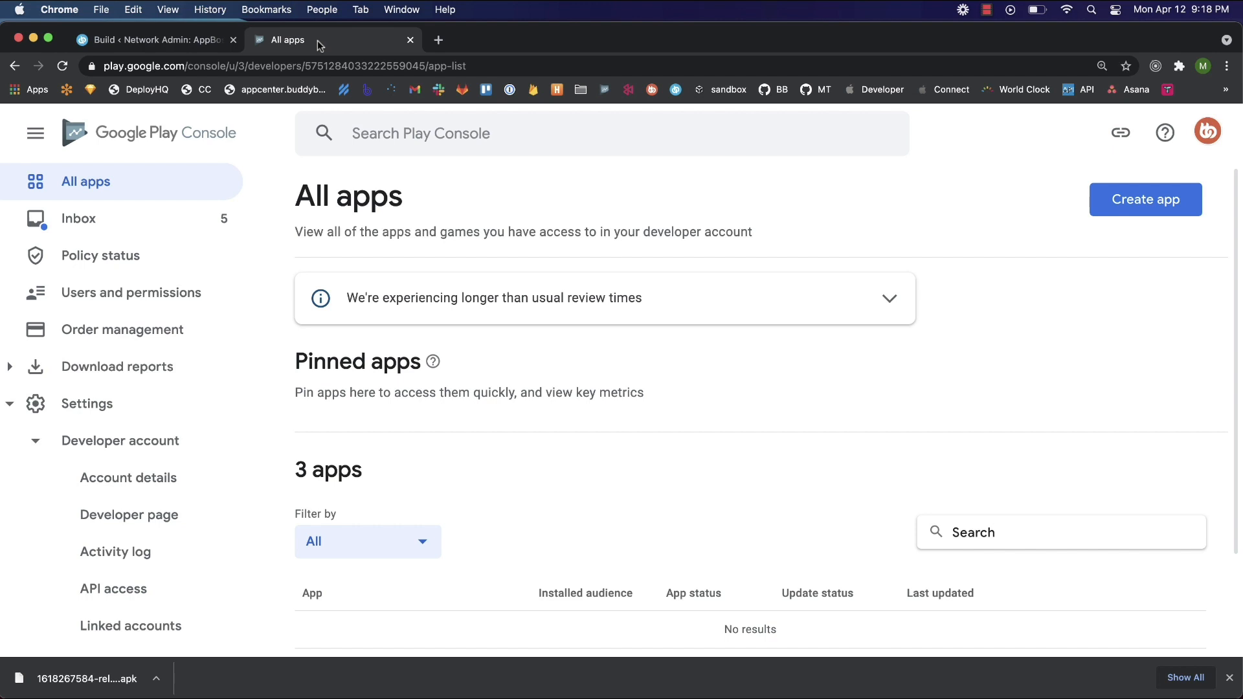
mouse_move(113, 192)
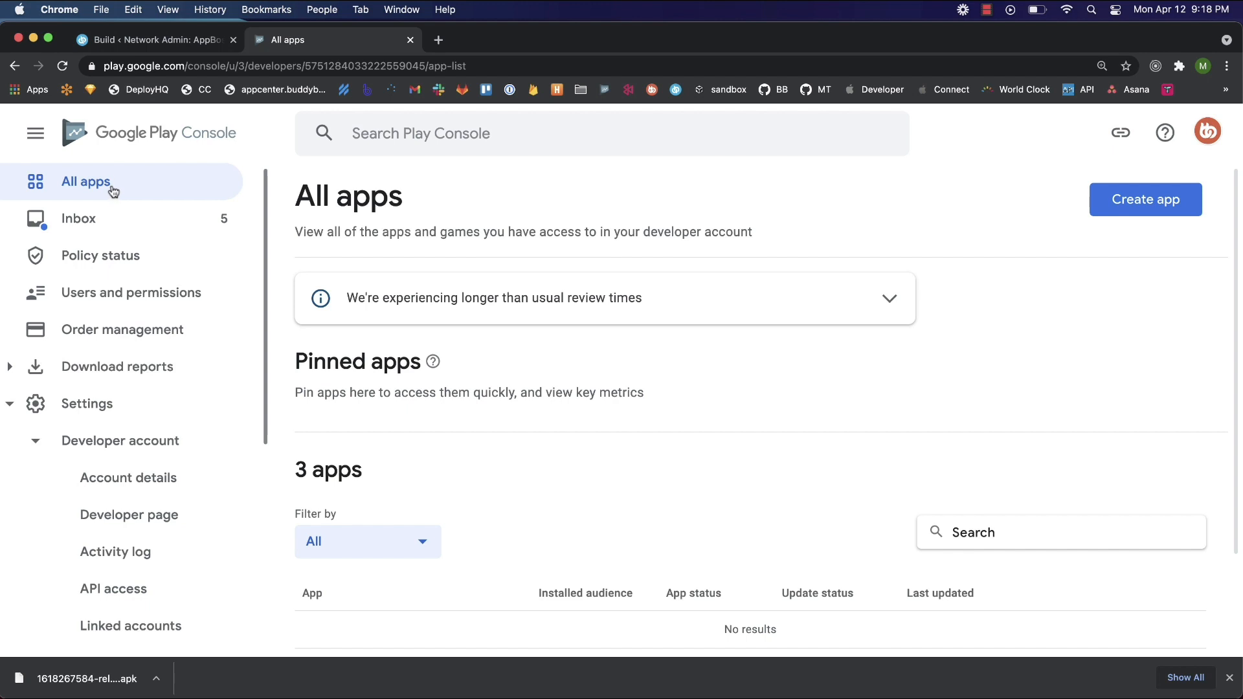
mouse_move(1145, 200)
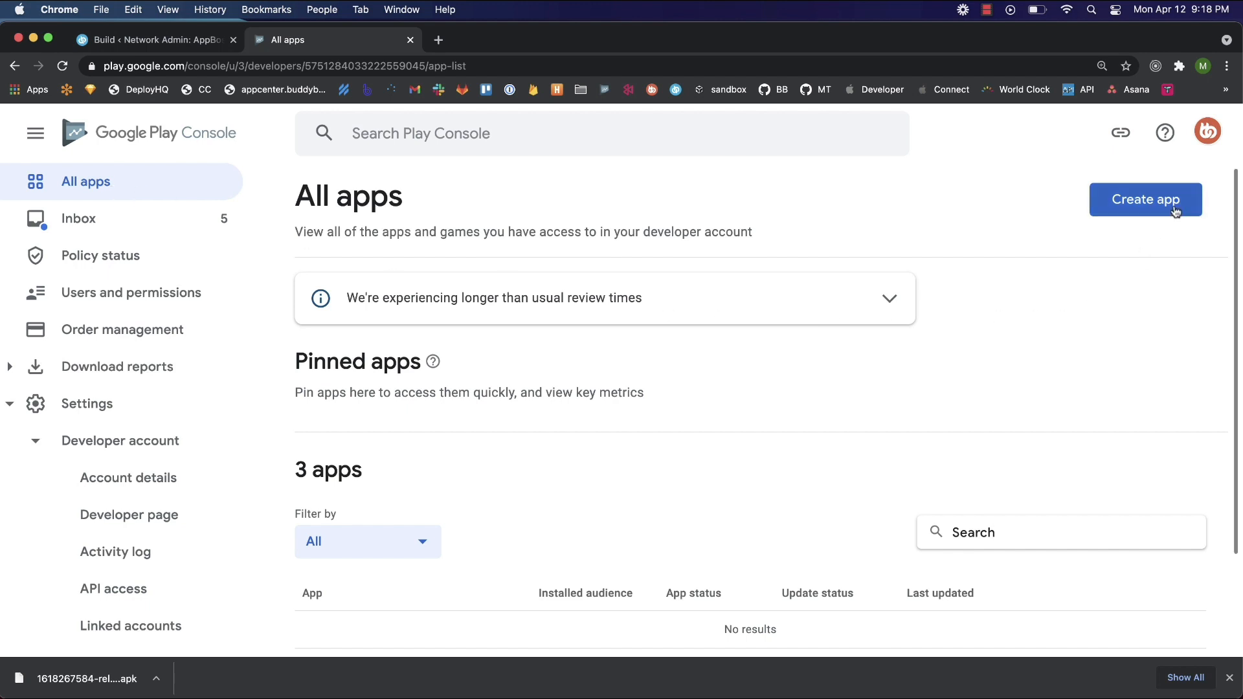
Start a new app named Oranges, marked as an App and Free.
click(1144, 198)
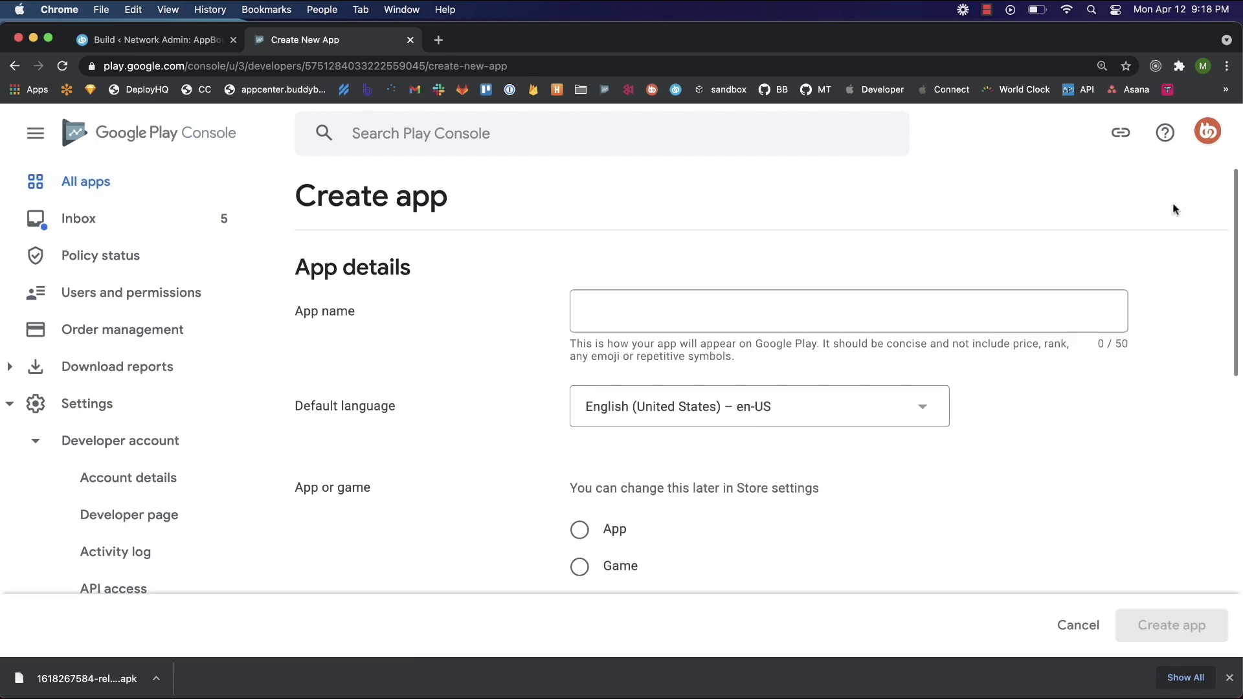
text(O)
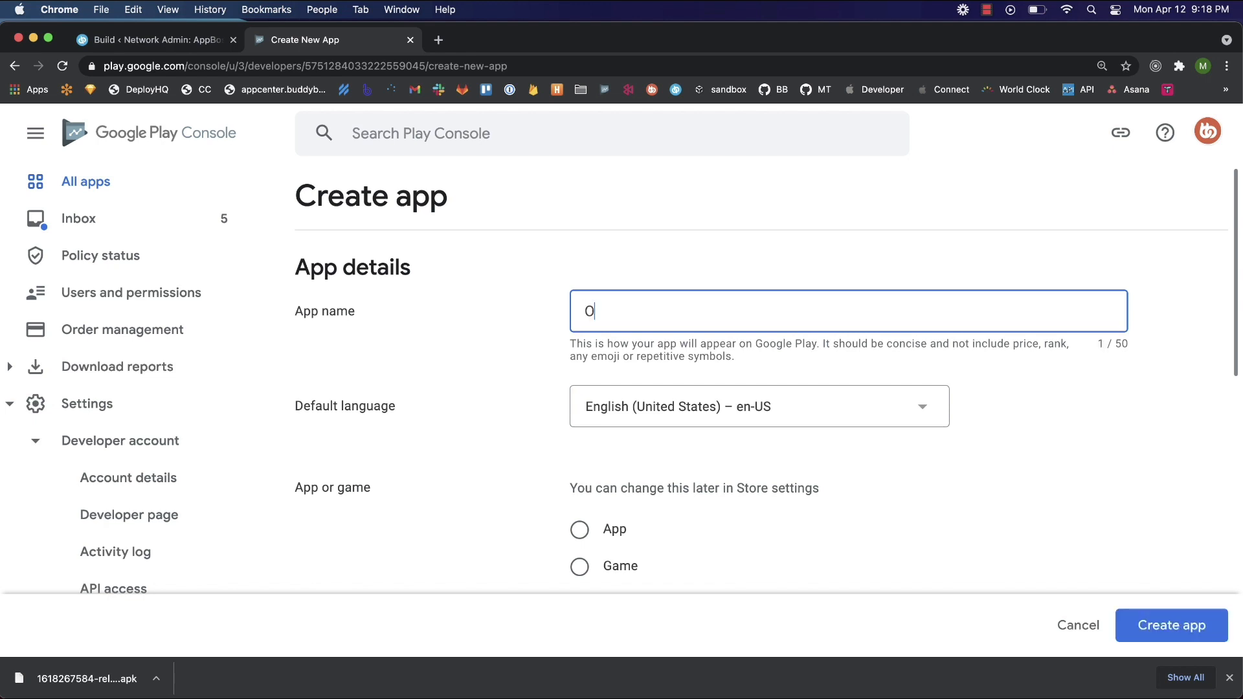
text(ranges)
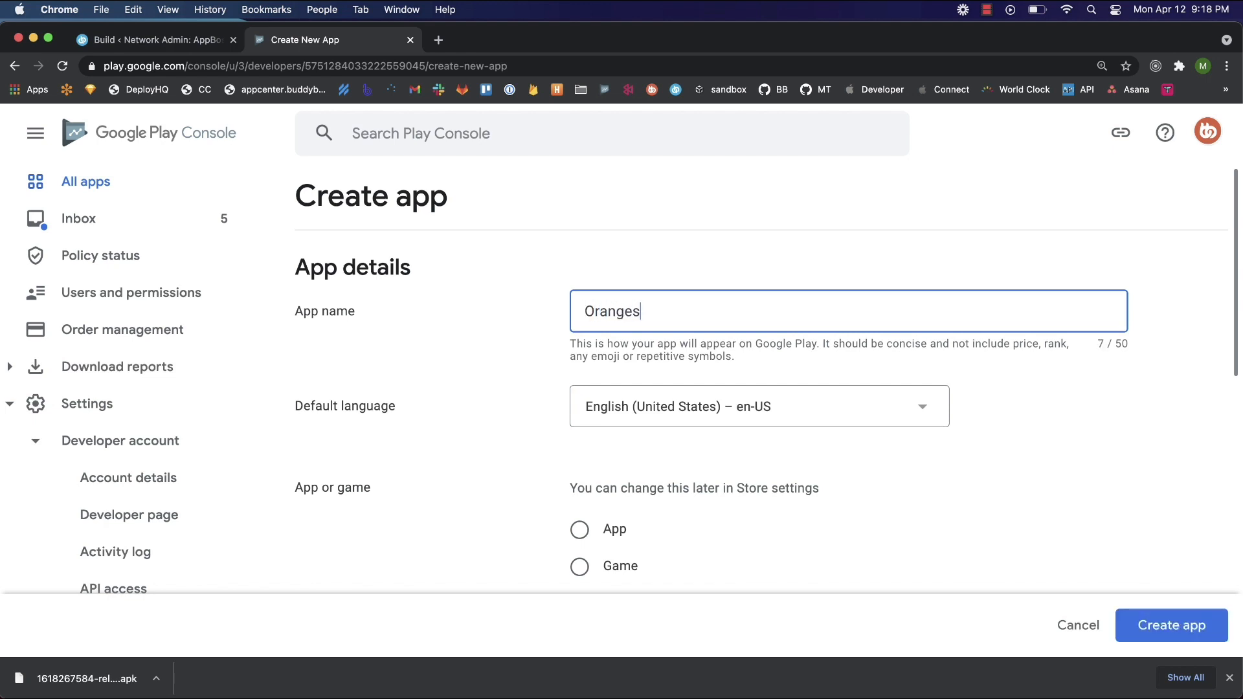
scroll(down, 3)
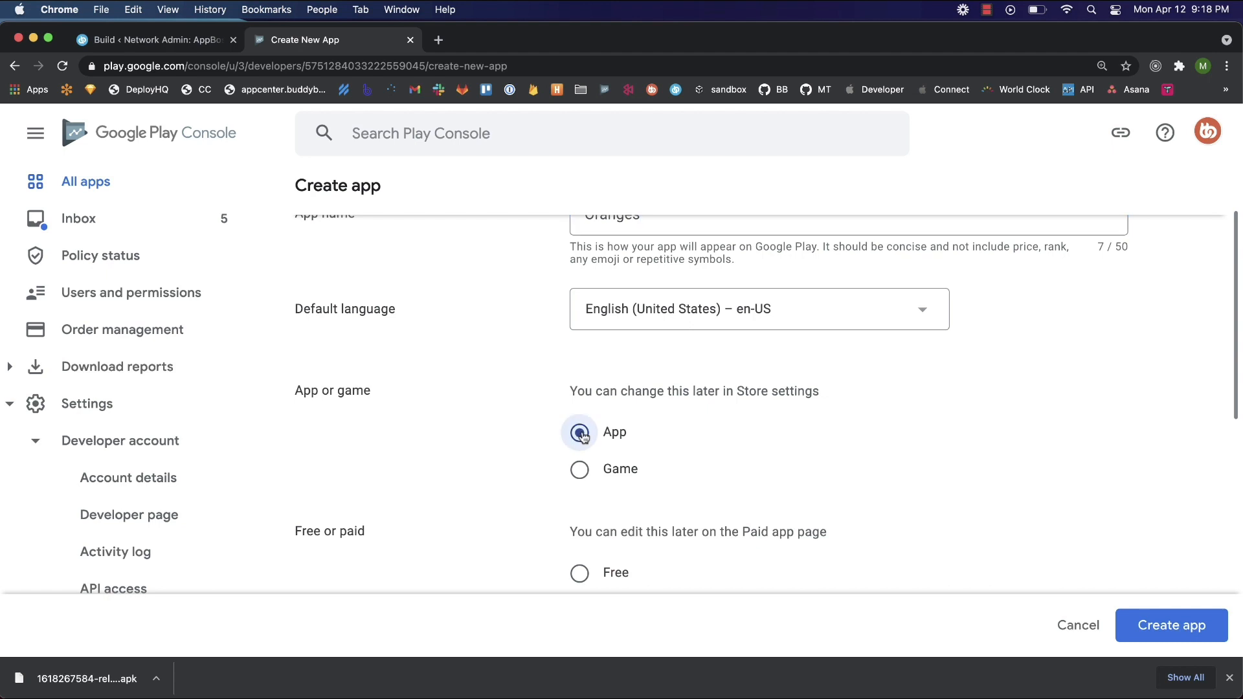
click(580, 432)
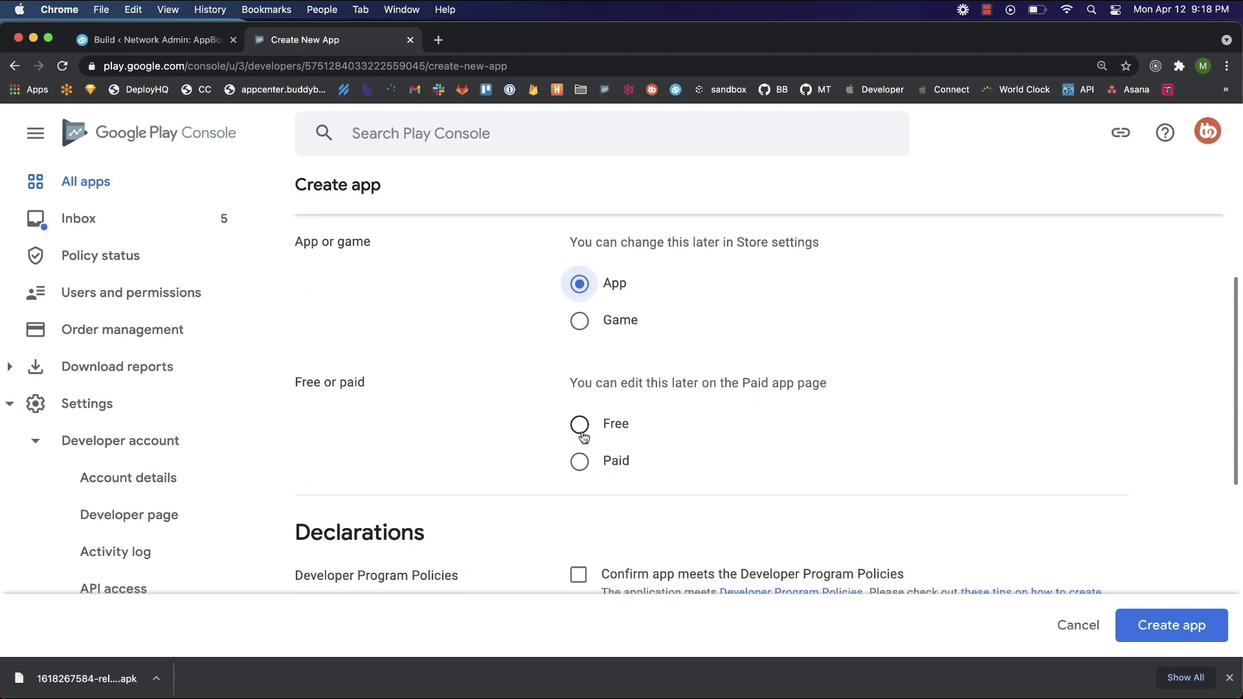
click(579, 424)
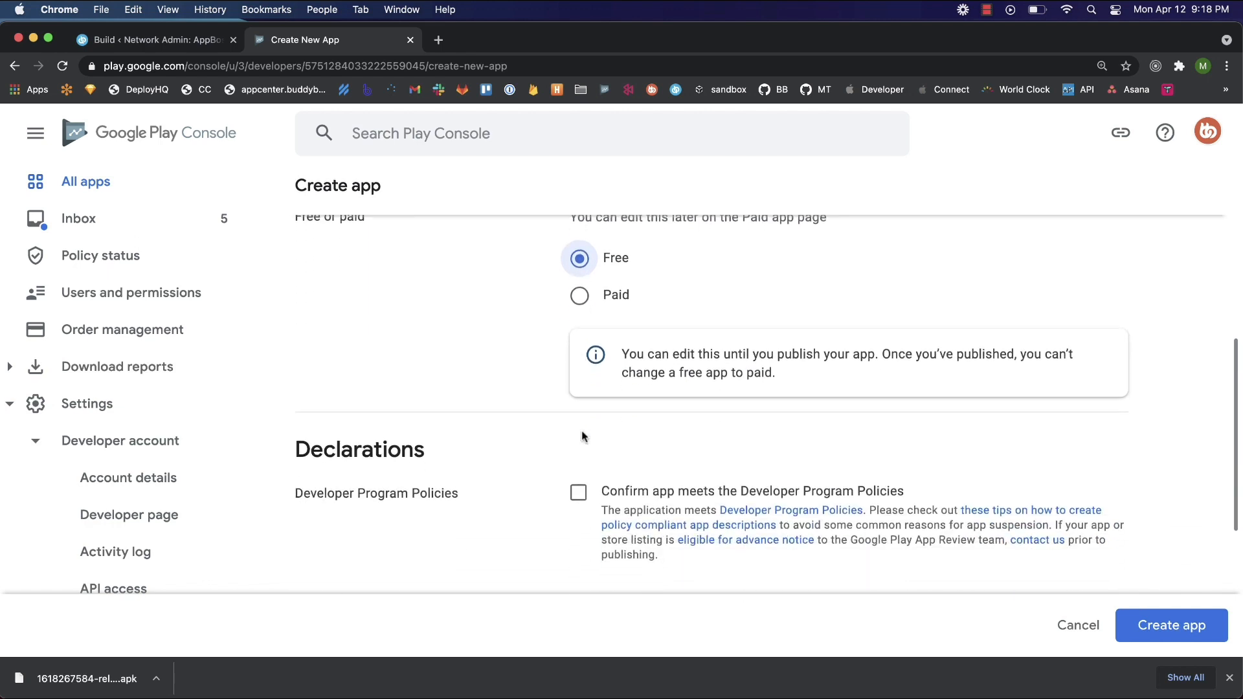
Accept the Developer Program Policies and US export laws declarations and create the app.
scroll(down, 3)
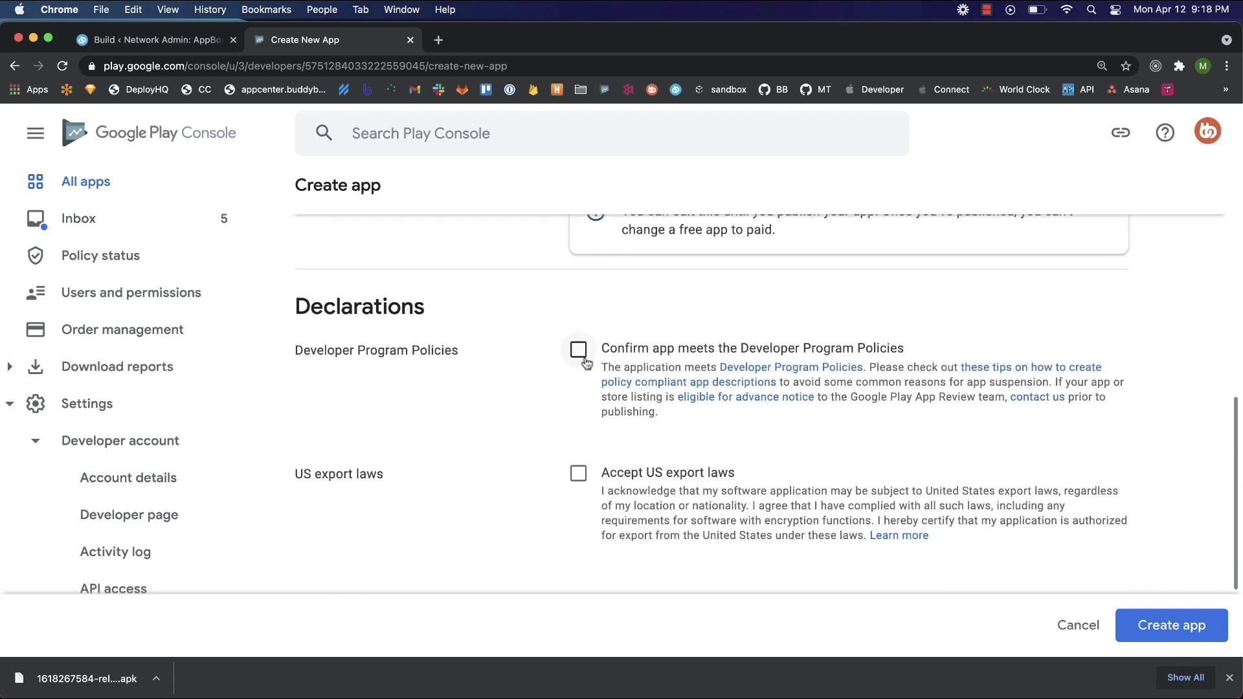
click(579, 349)
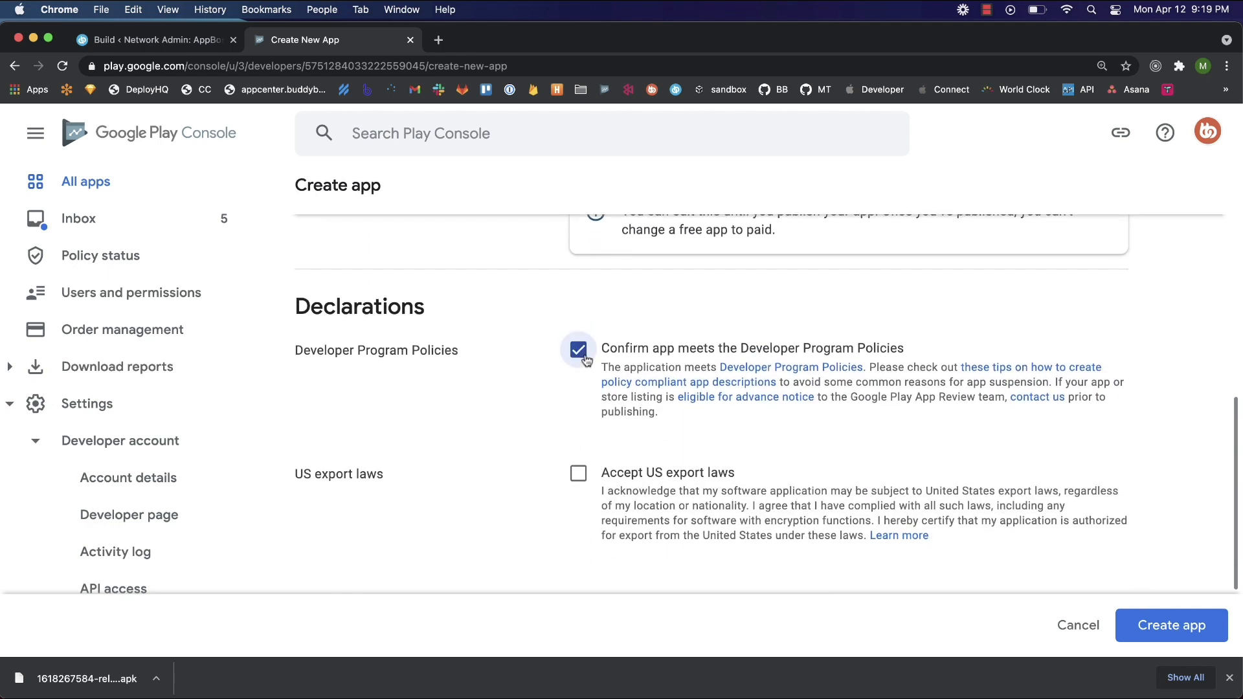
click(578, 473)
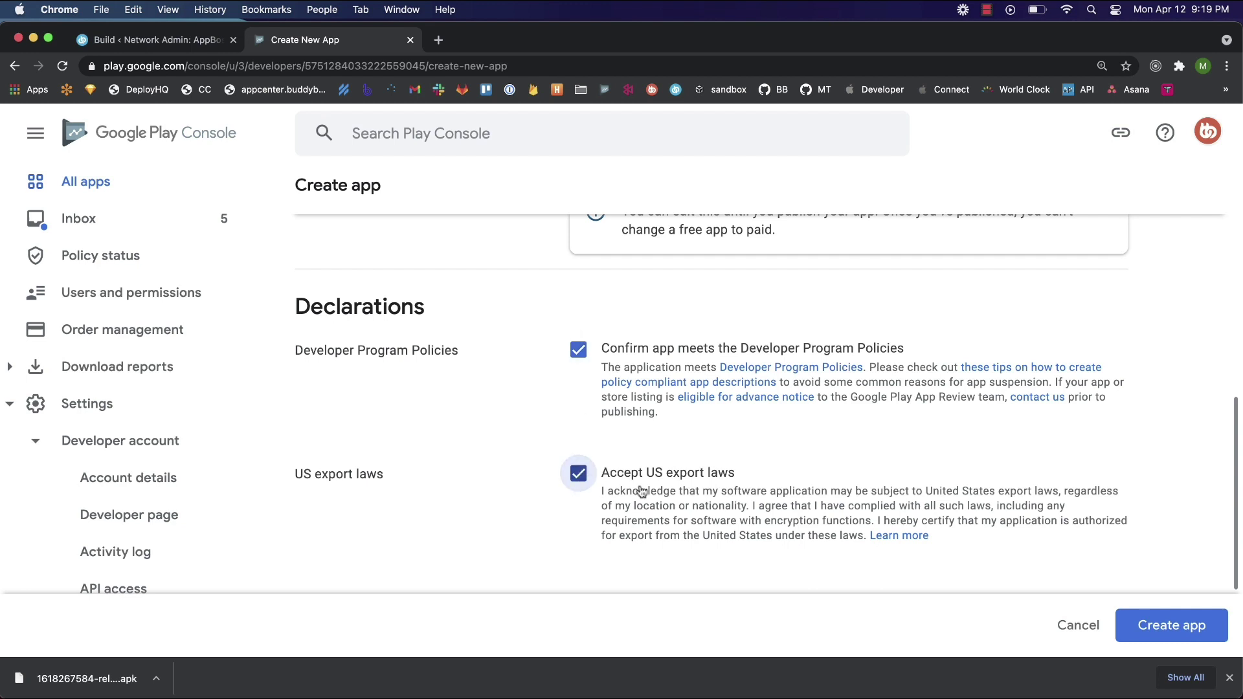
click(1171, 625)
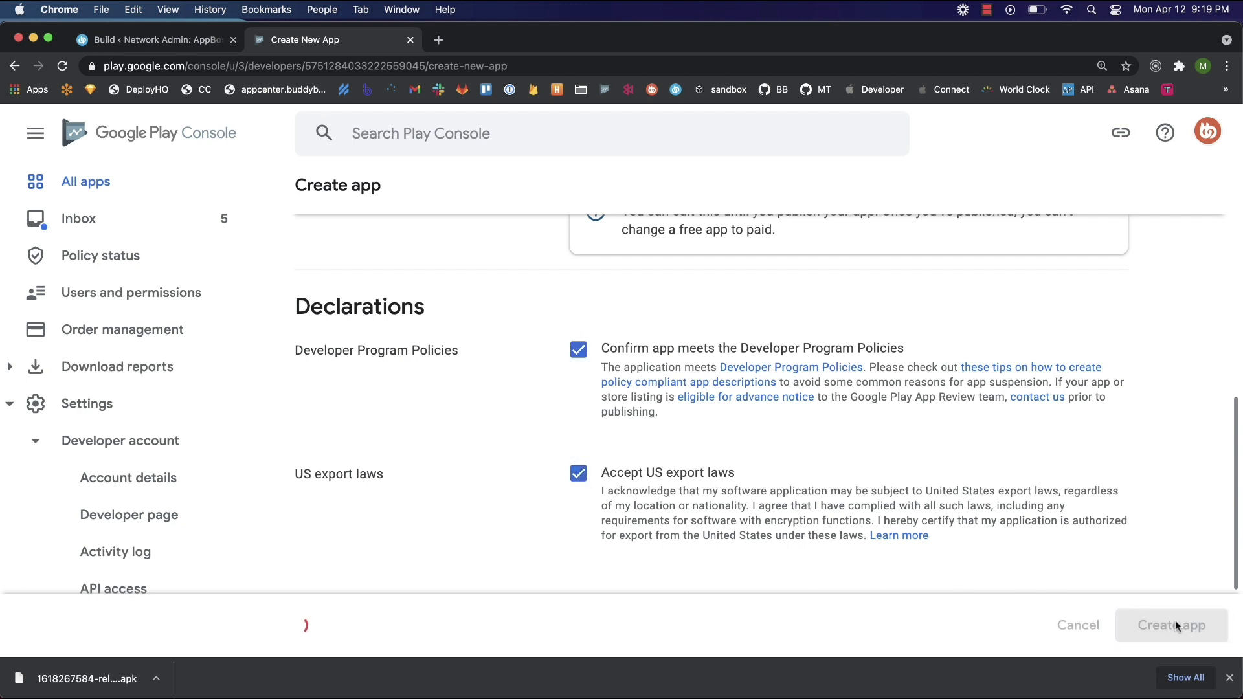
click(1171, 624)
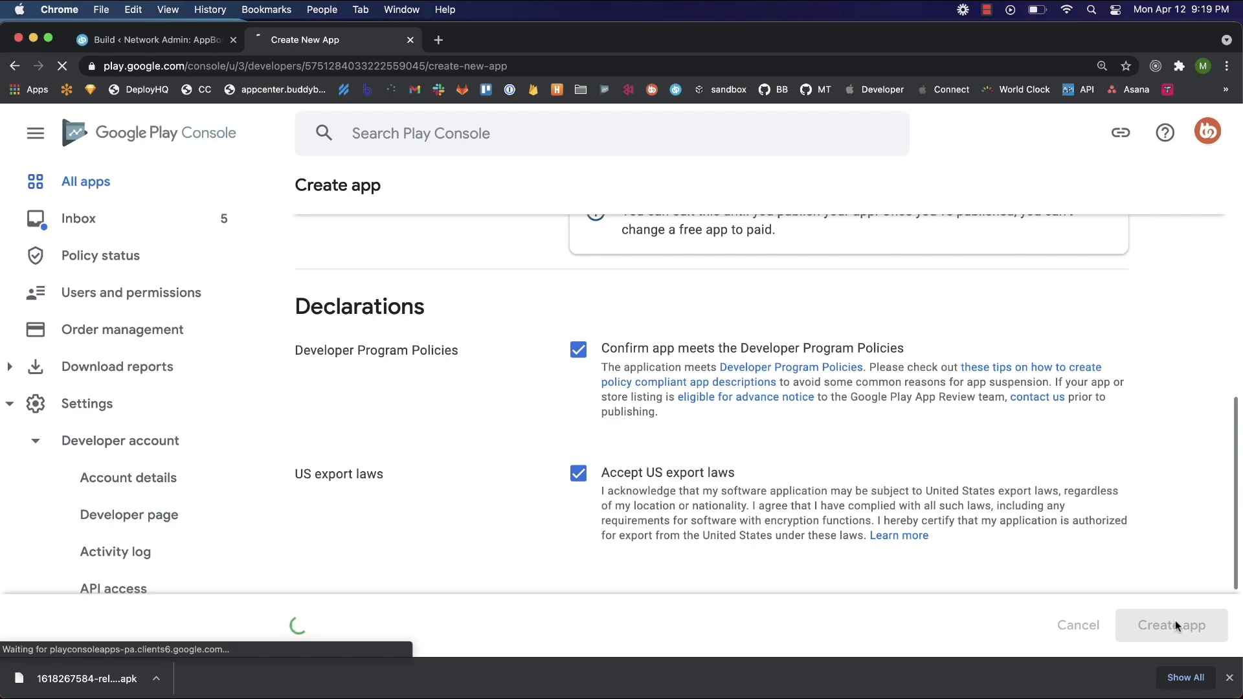
click(1171, 624)
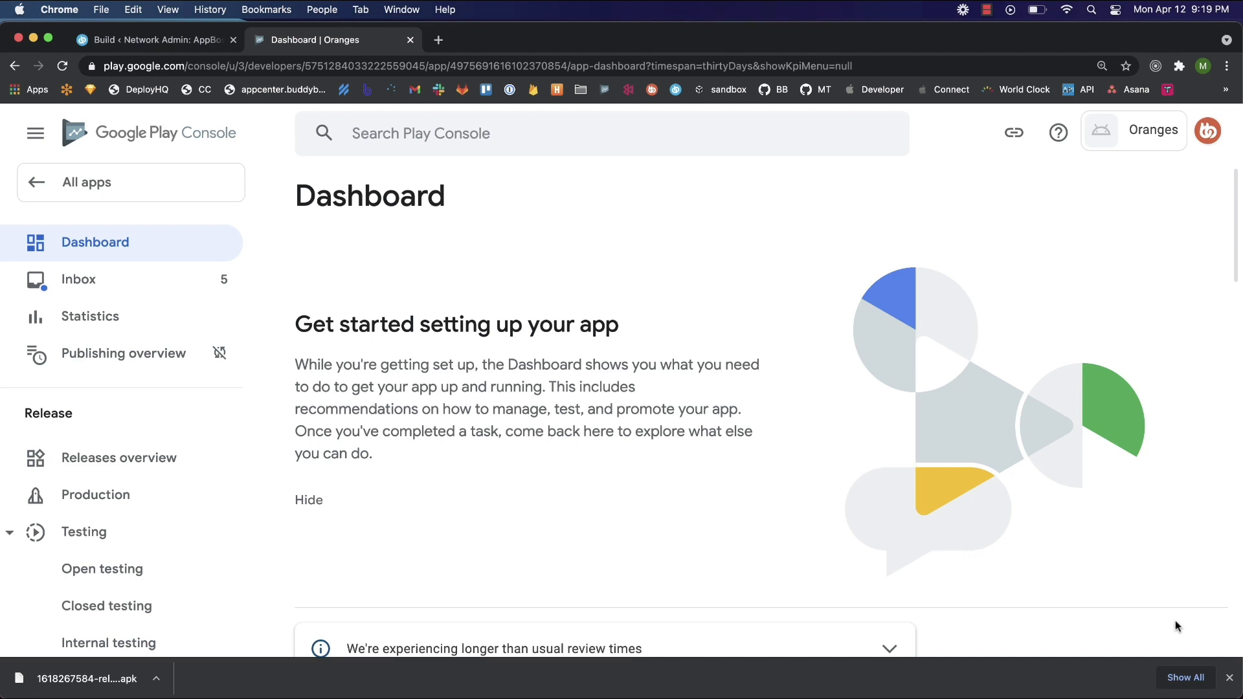
mouse_move(110, 457)
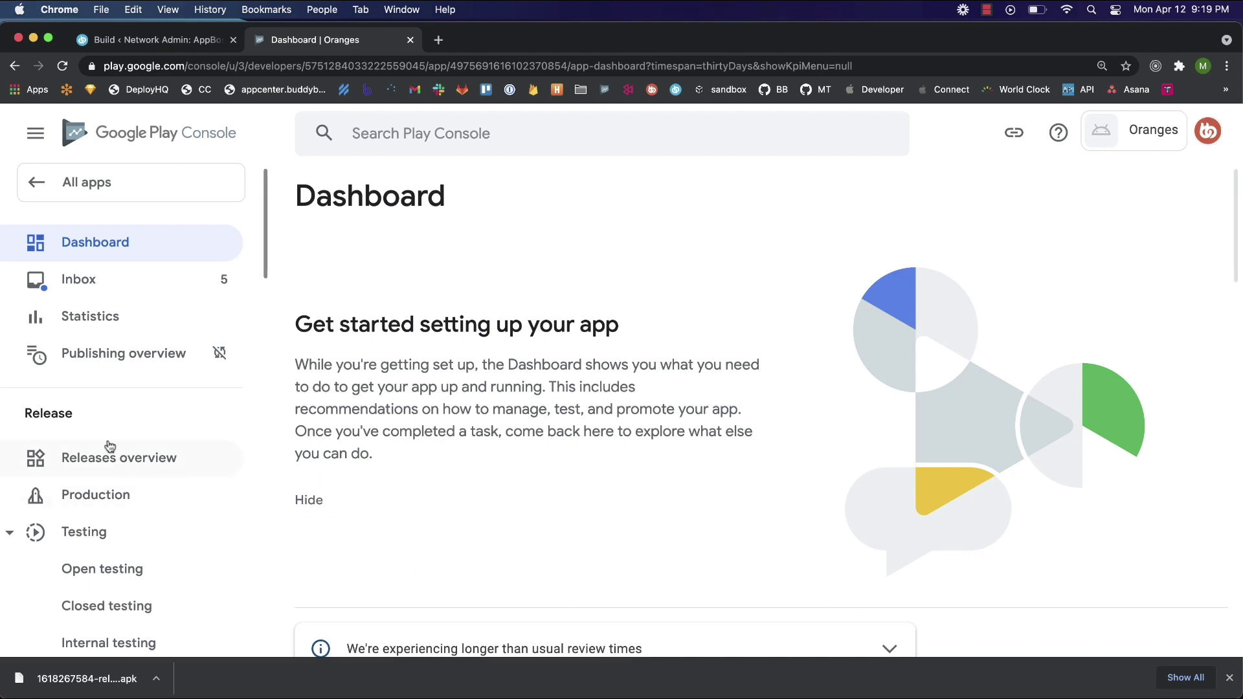
Go to the Oranges Production track and start a new production release.
scroll(up, 3)
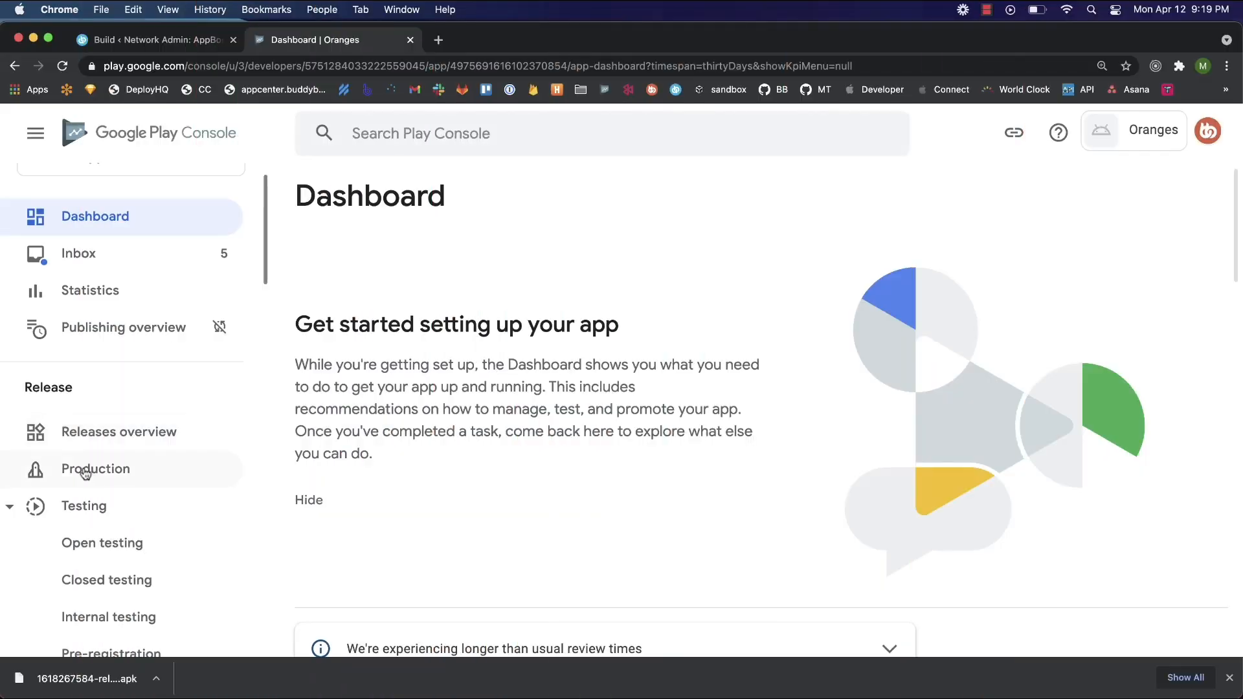
click(95, 469)
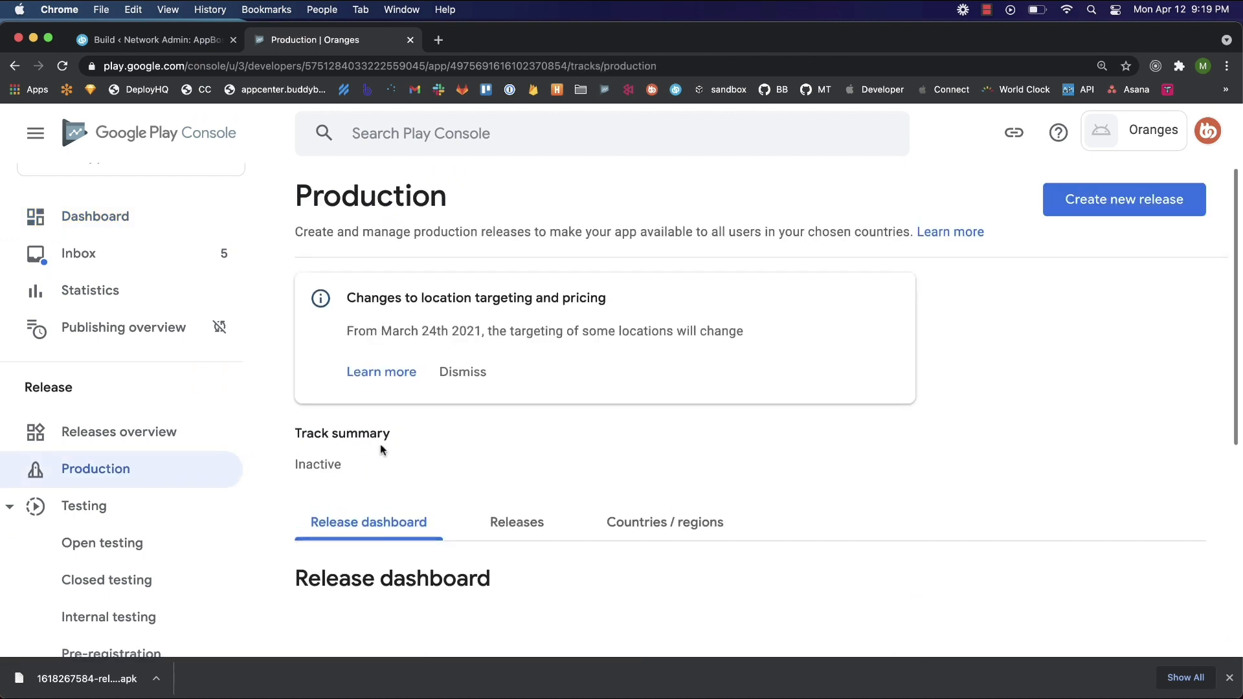
mouse_move(1123, 199)
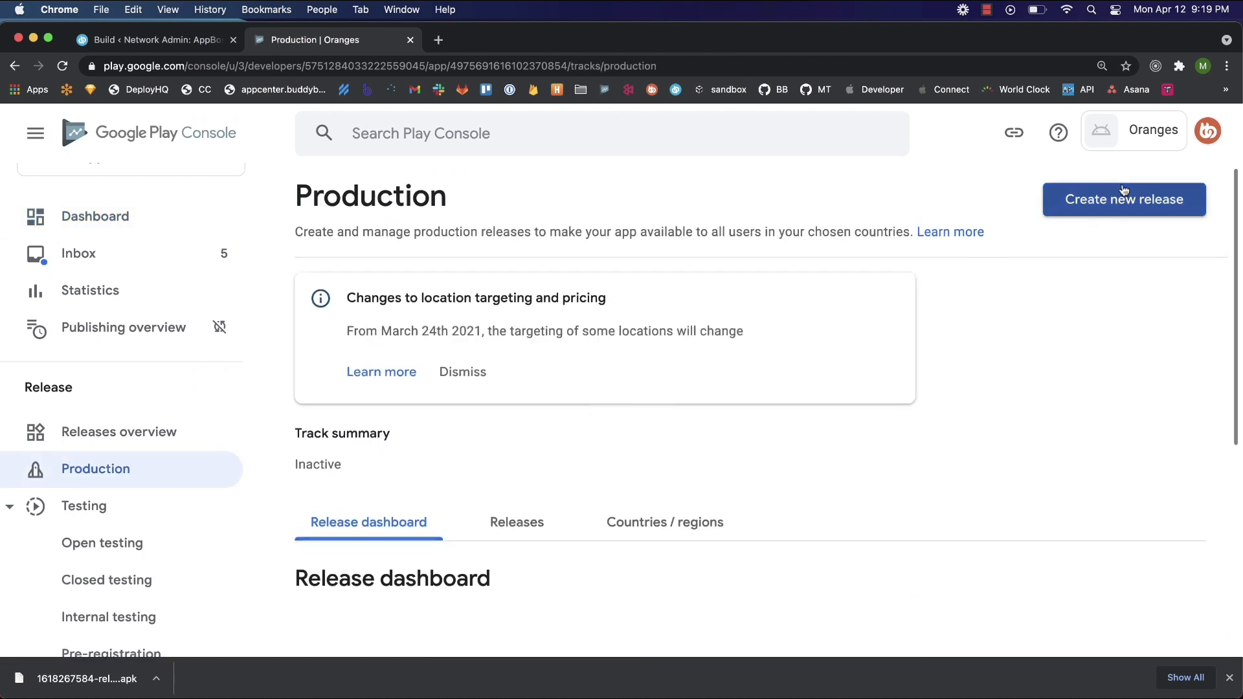
click(1124, 199)
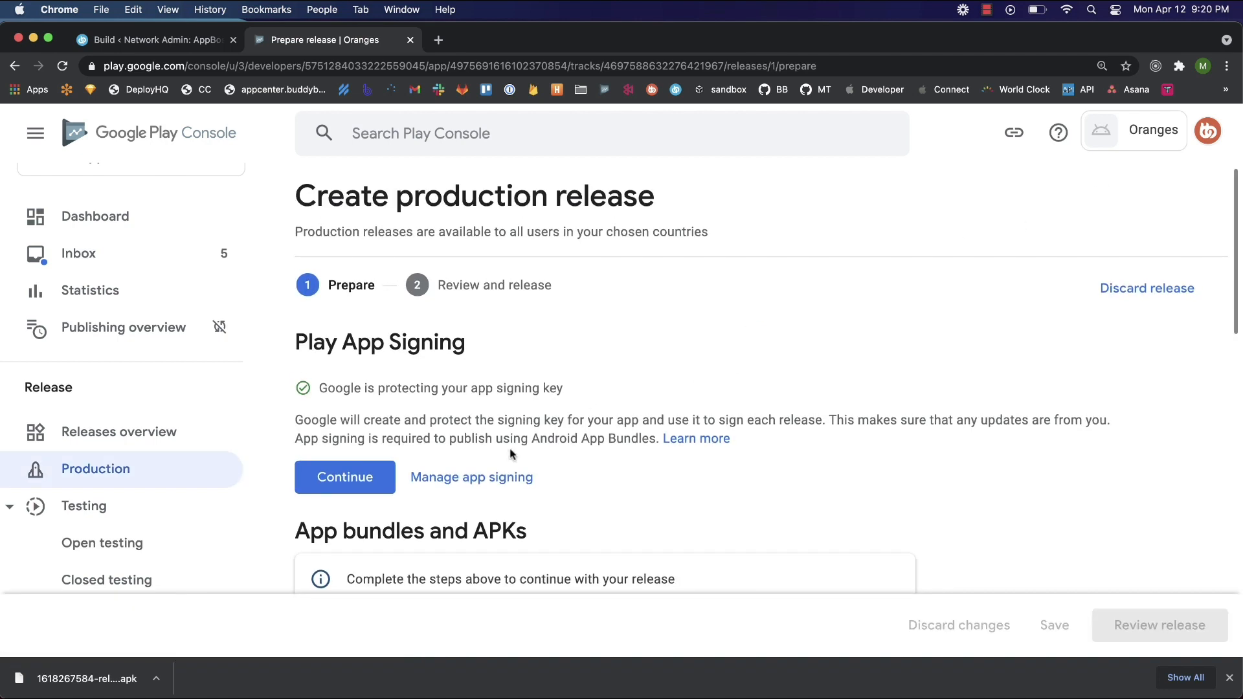
mouse_move(470, 477)
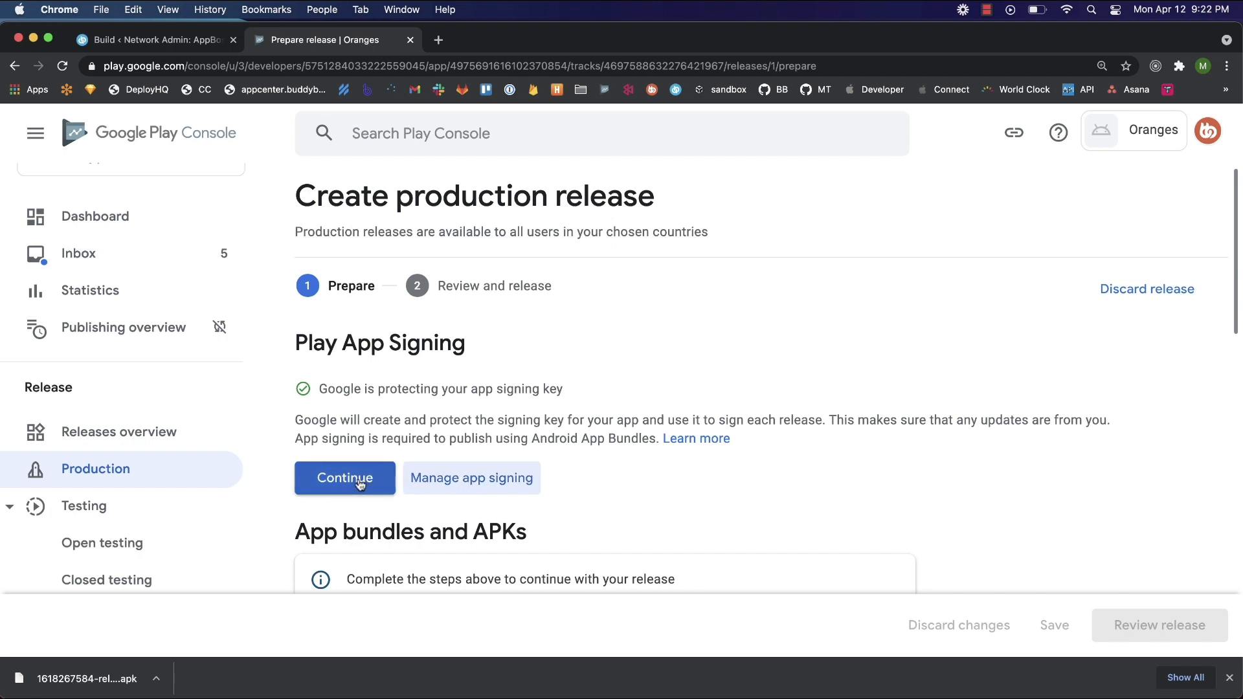
Accept Google-managed Play App Signing and begin choosing an APK to upload.
click(344, 478)
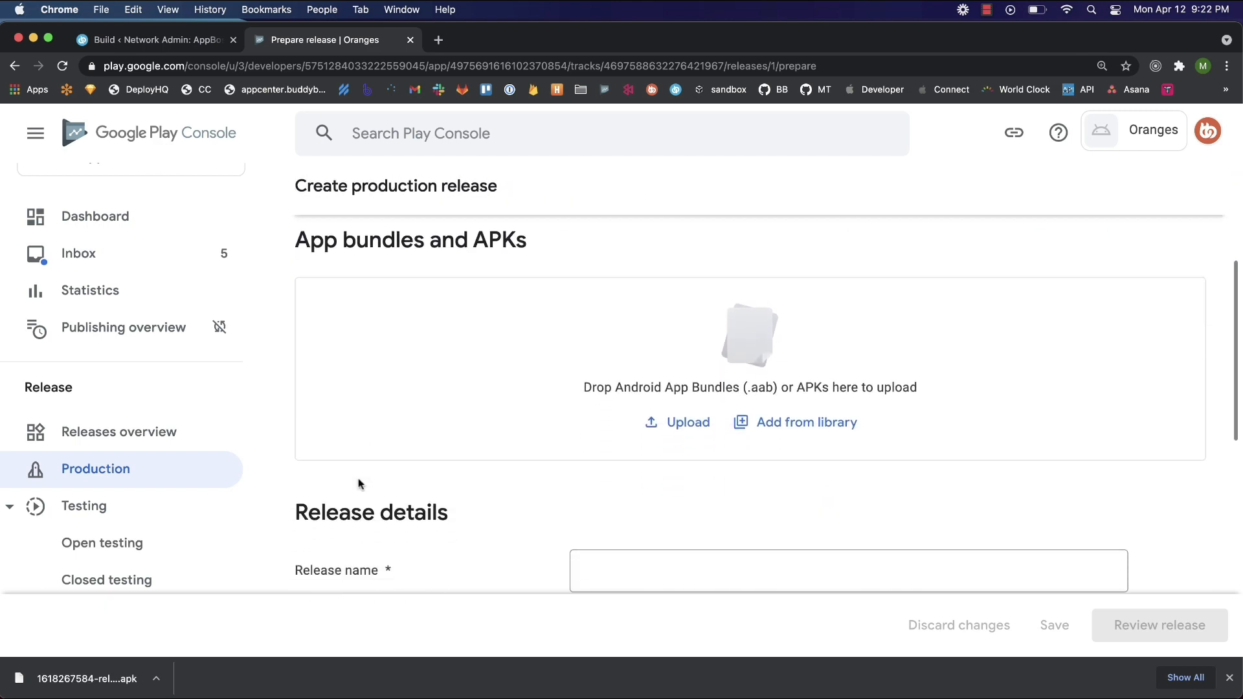
click(678, 422)
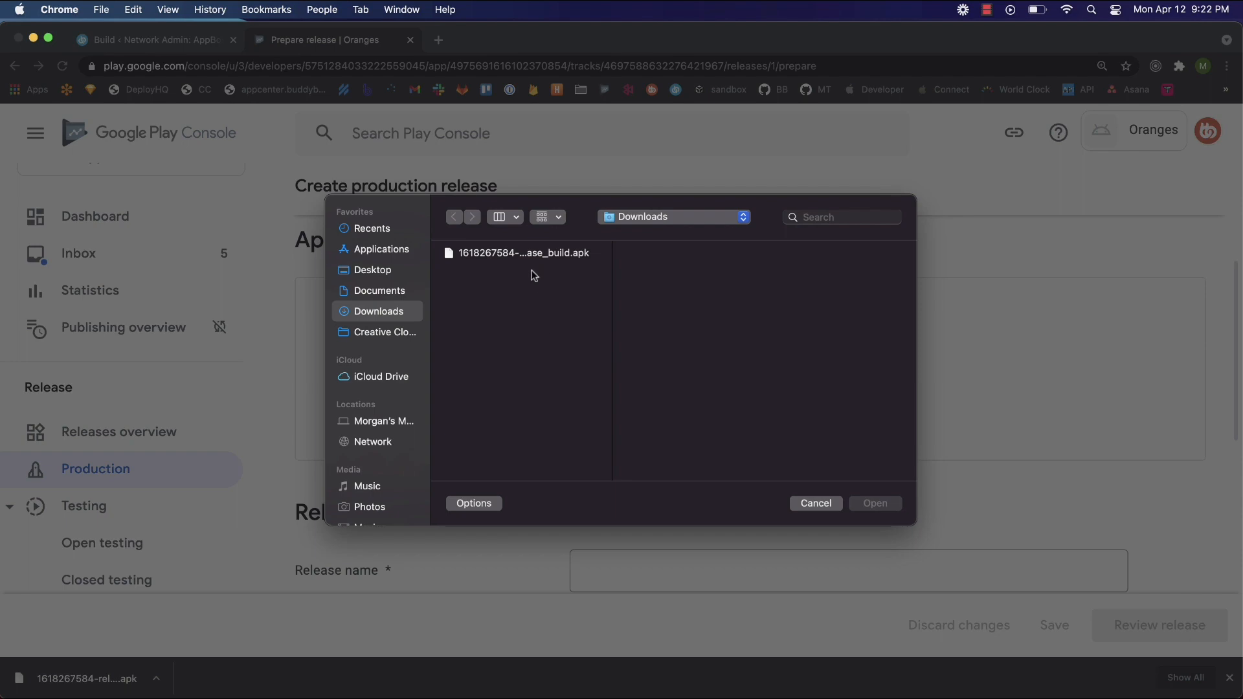
click(523, 254)
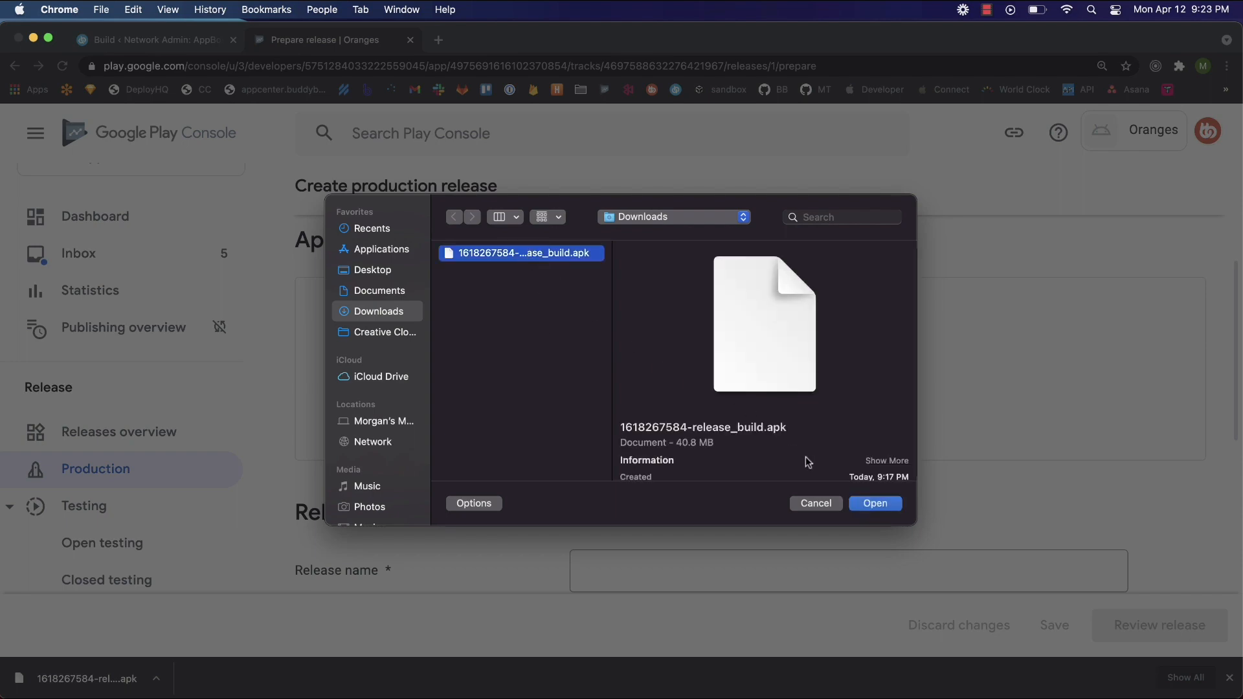
click(875, 502)
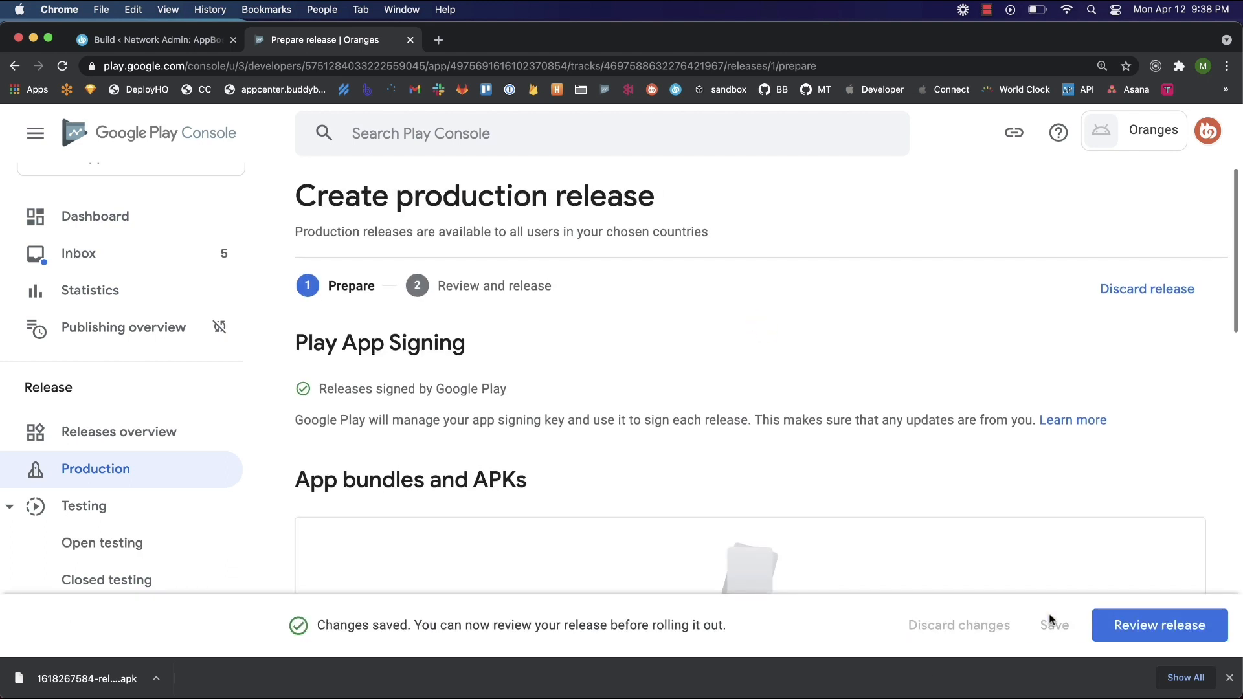
scroll(down, 3)
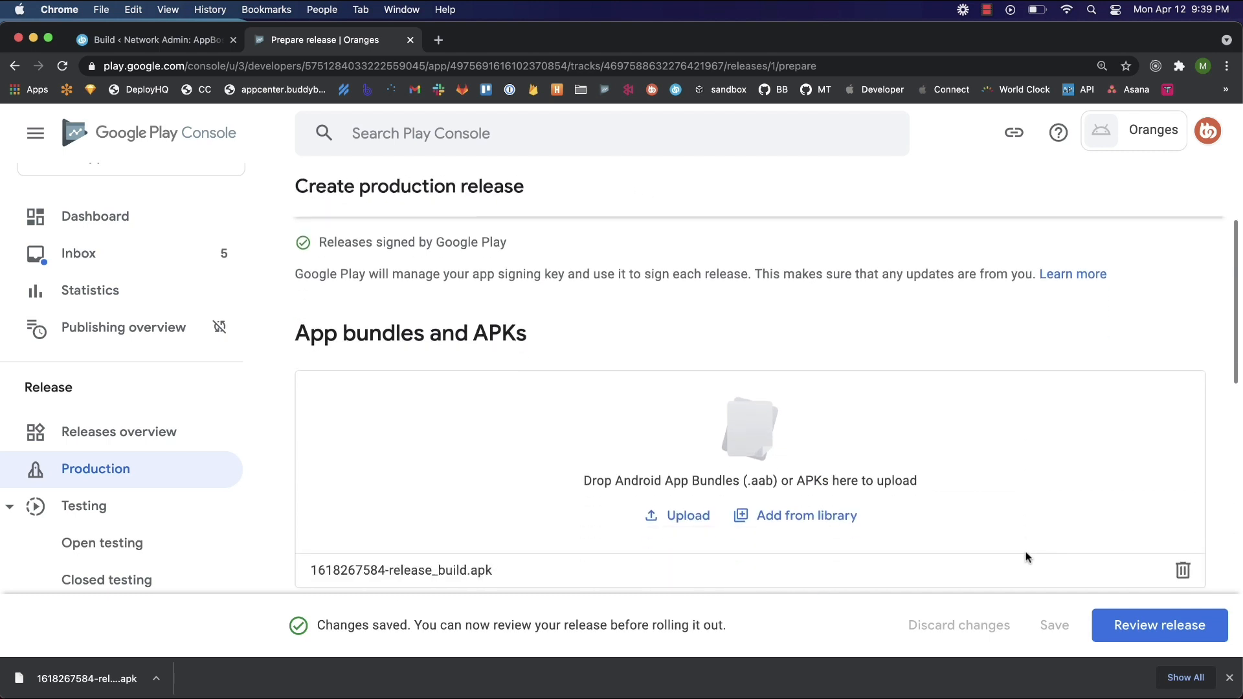
scroll(down, 3)
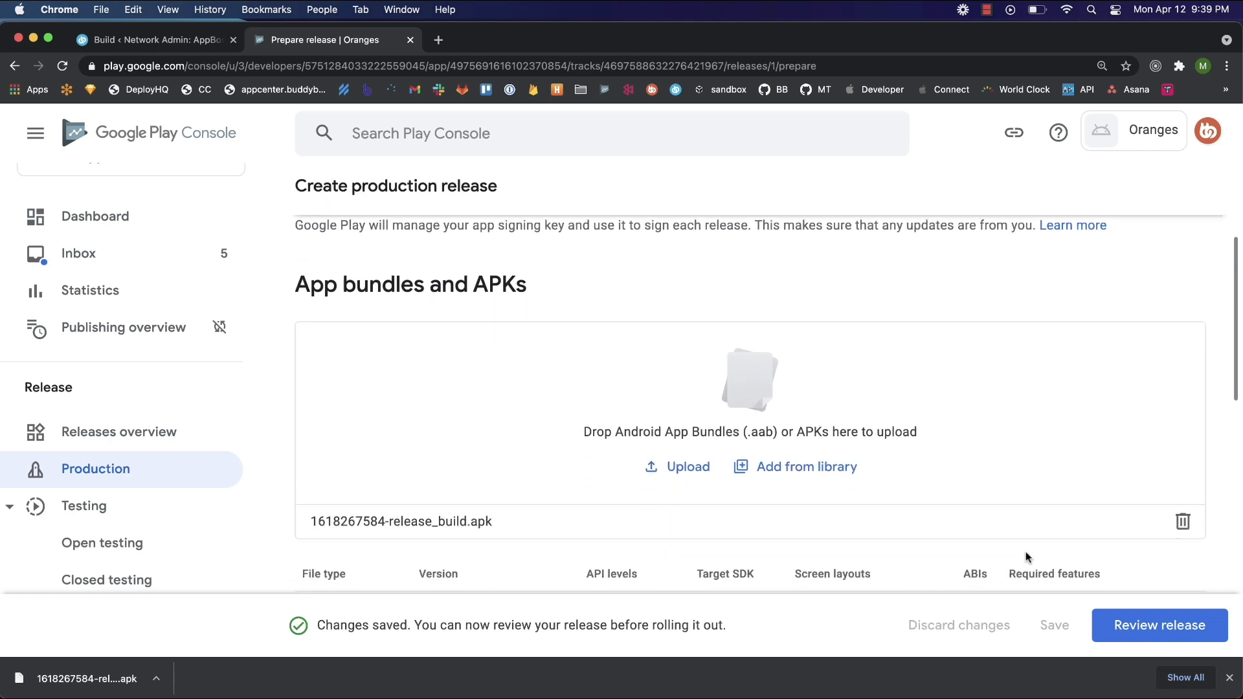